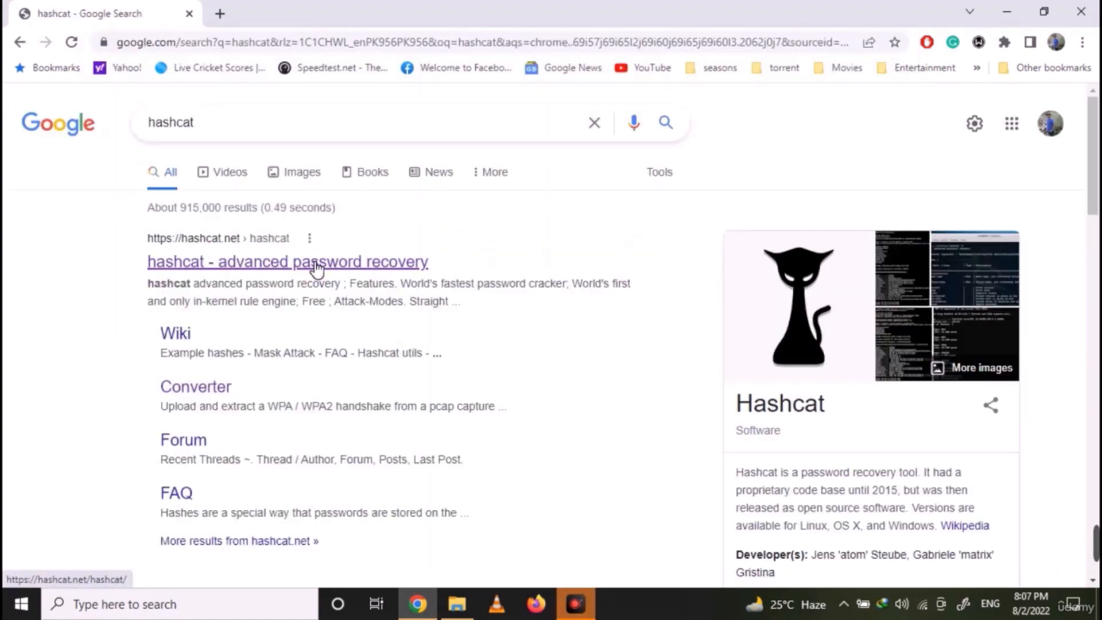
# Download the hashcat v6.2.5 binaries archive from hashcat.net through Internet Download Manager.
pyautogui.click(287, 262)
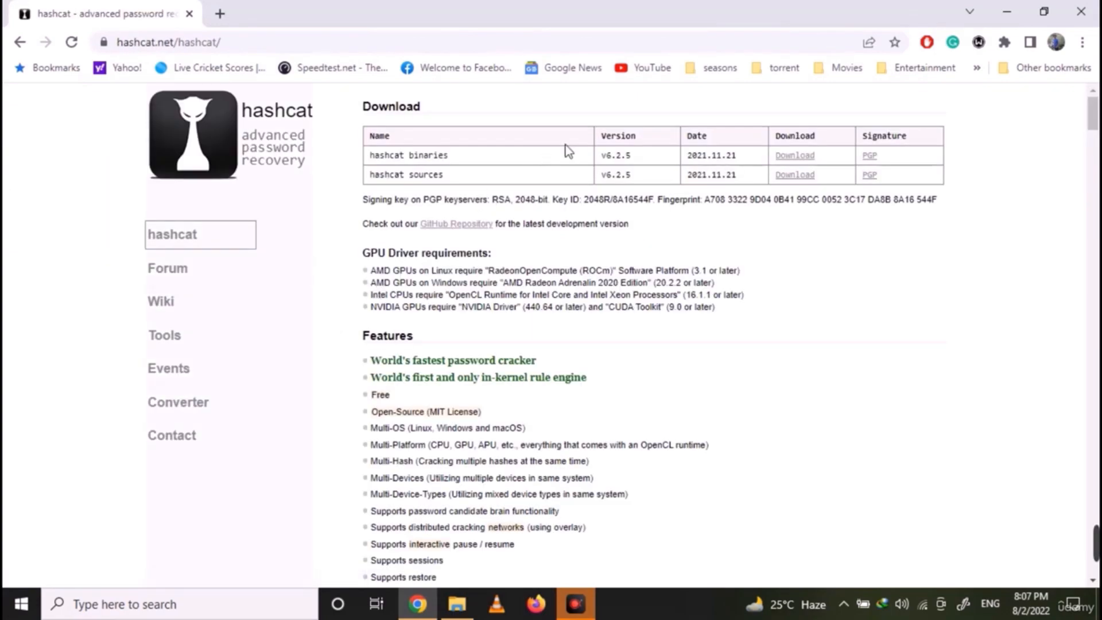
pyautogui.doubleClick(427, 155)
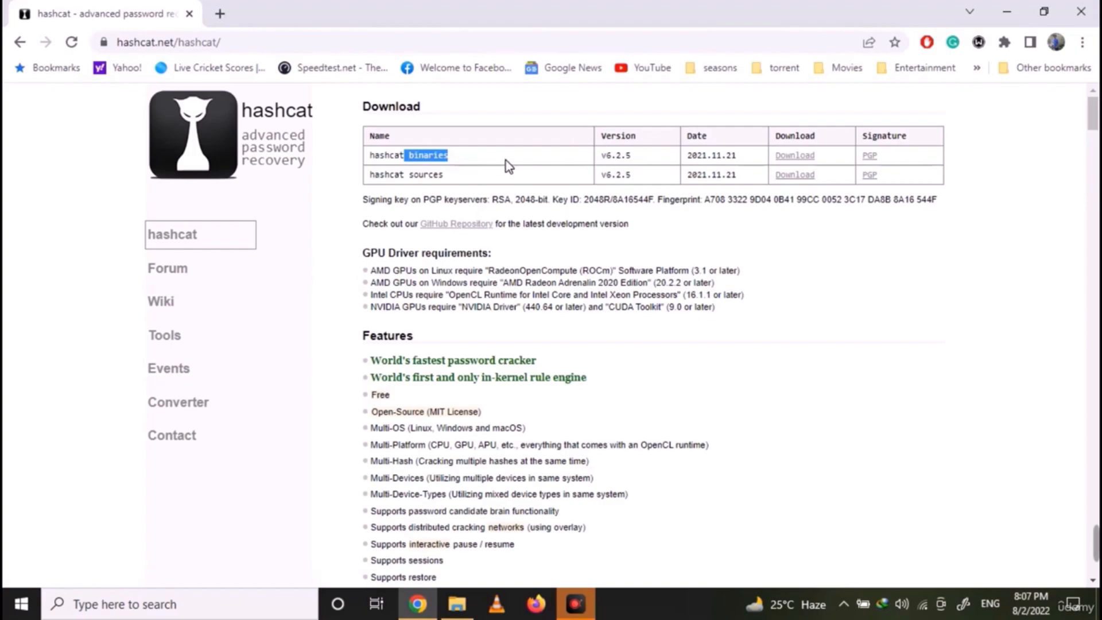
pyautogui.doubleClick(614, 154)
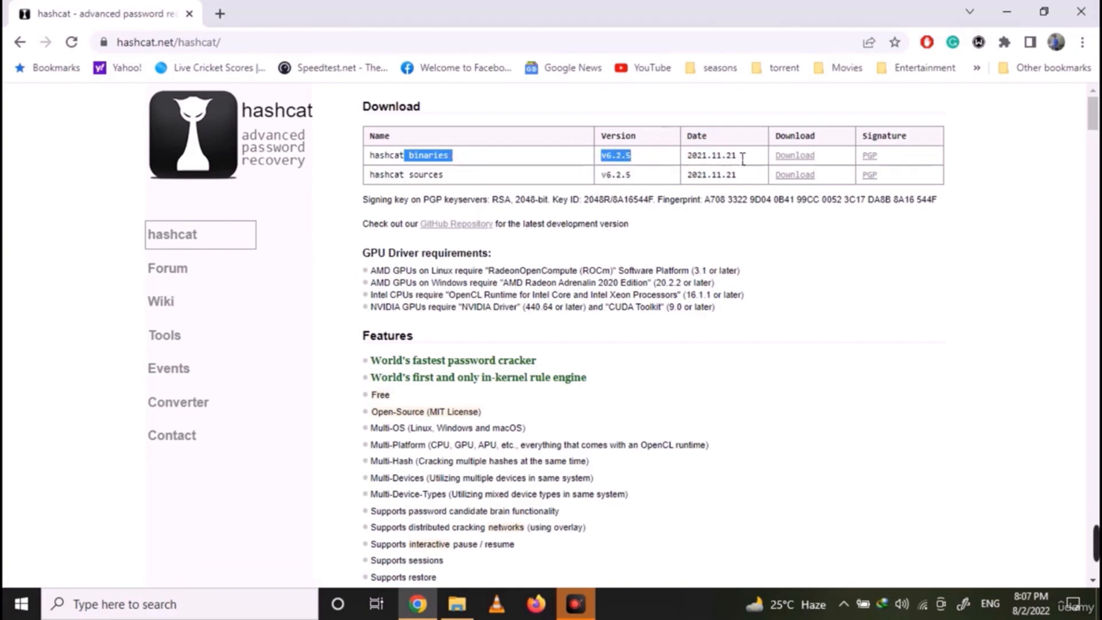
pyautogui.click(794, 156)
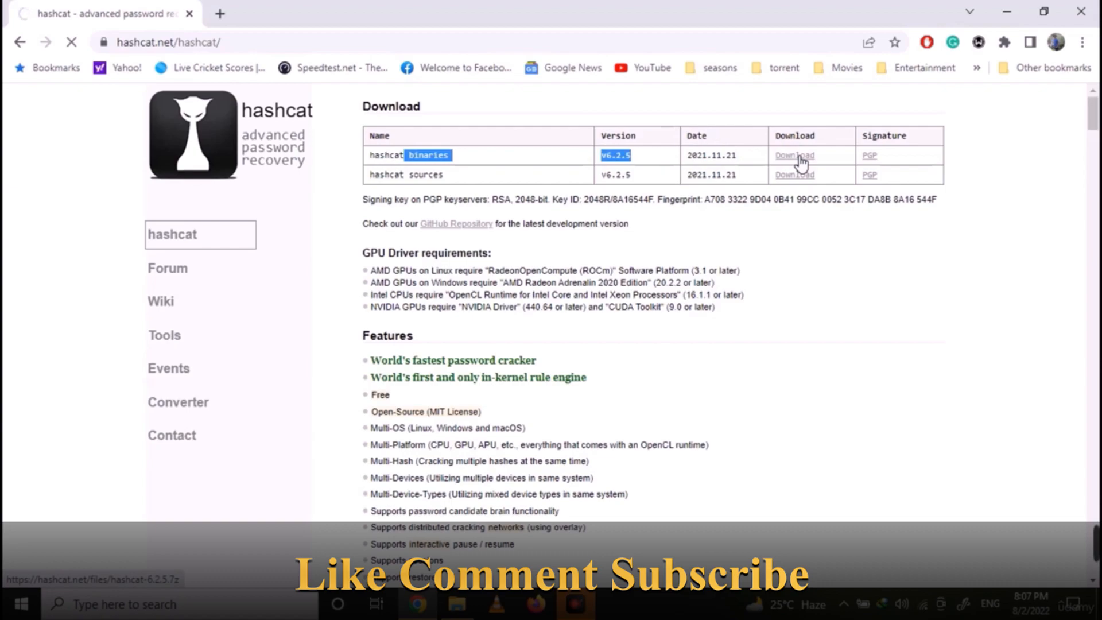
pyautogui.click(795, 156)
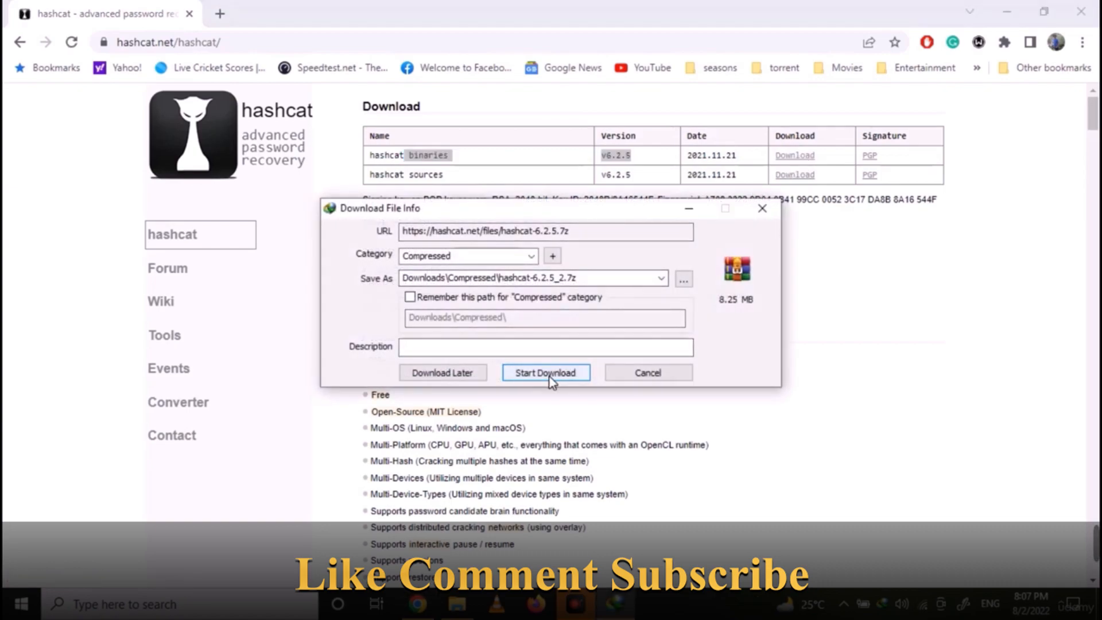
pyautogui.click(545, 373)
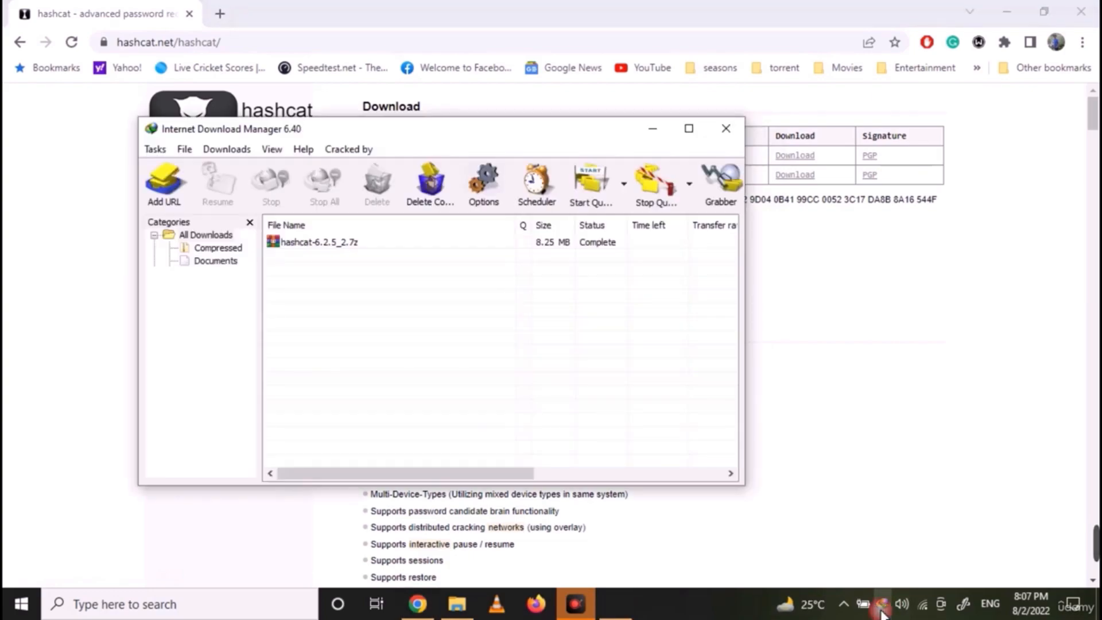
# Extract the downloaded hashcat archive with WinRAR and open the resulting hashcat-6.2.5 folder.
pyautogui.rightClick(319, 242)
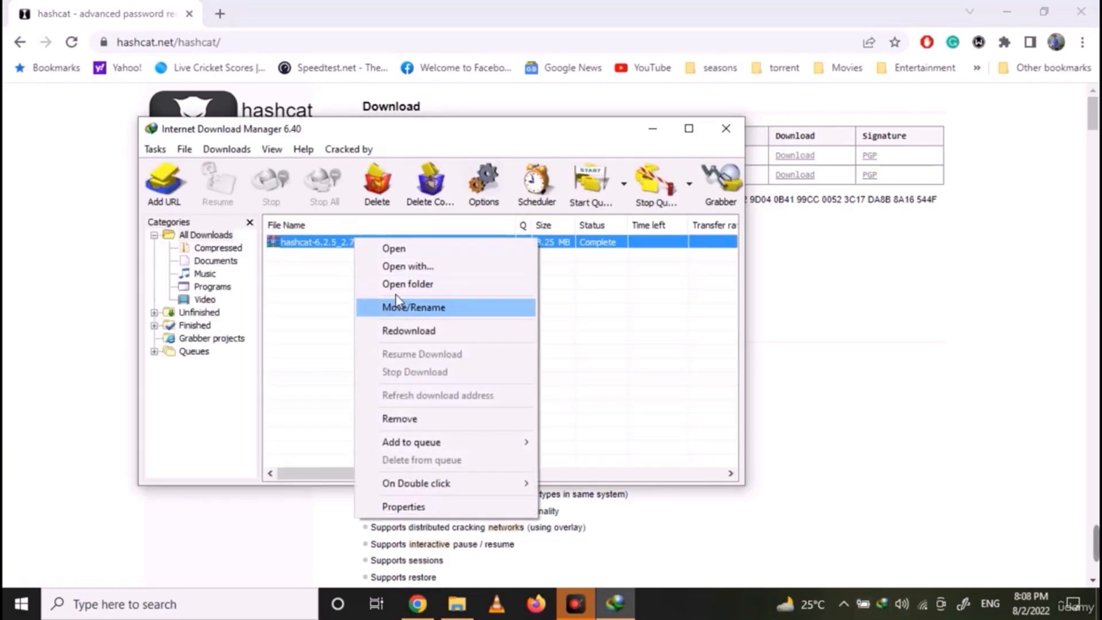
pyautogui.click(408, 283)
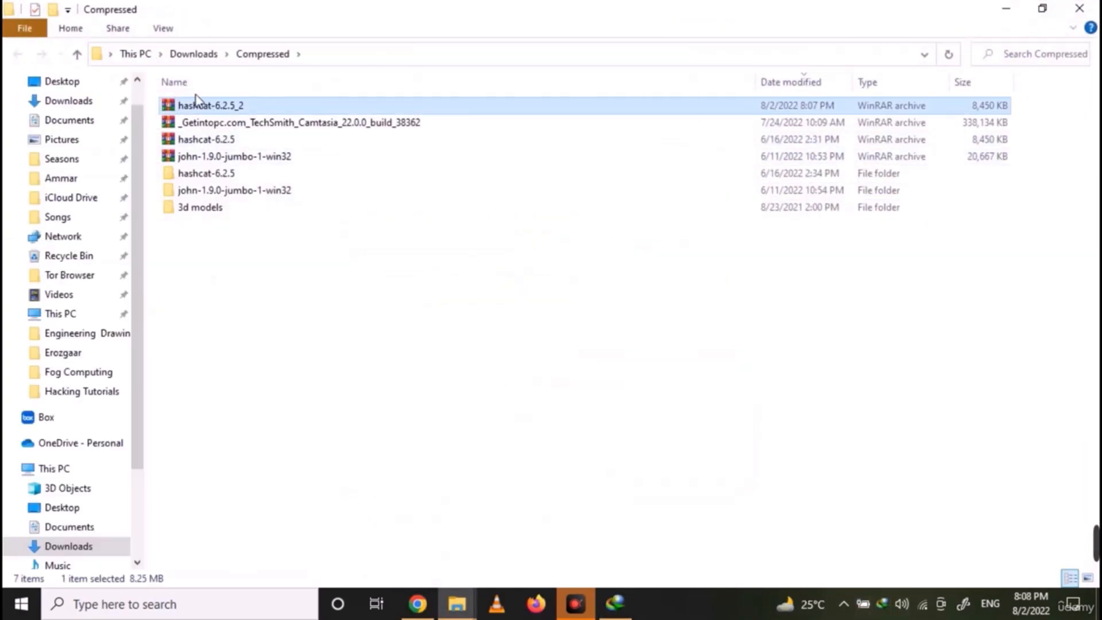
pyautogui.rightClick(210, 105)
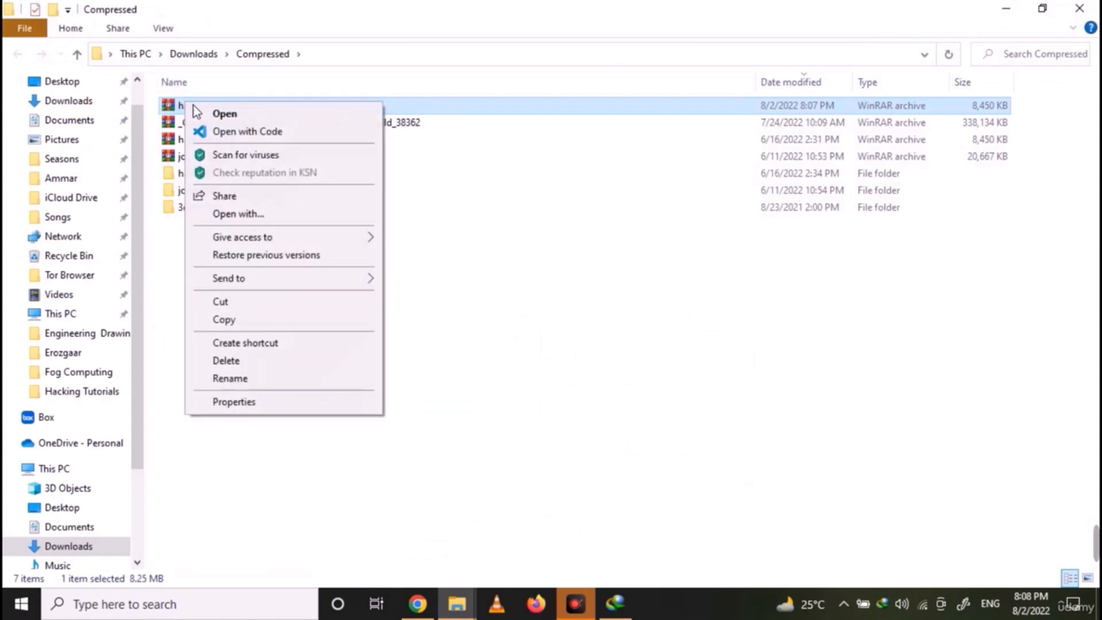
pyautogui.click(224, 113)
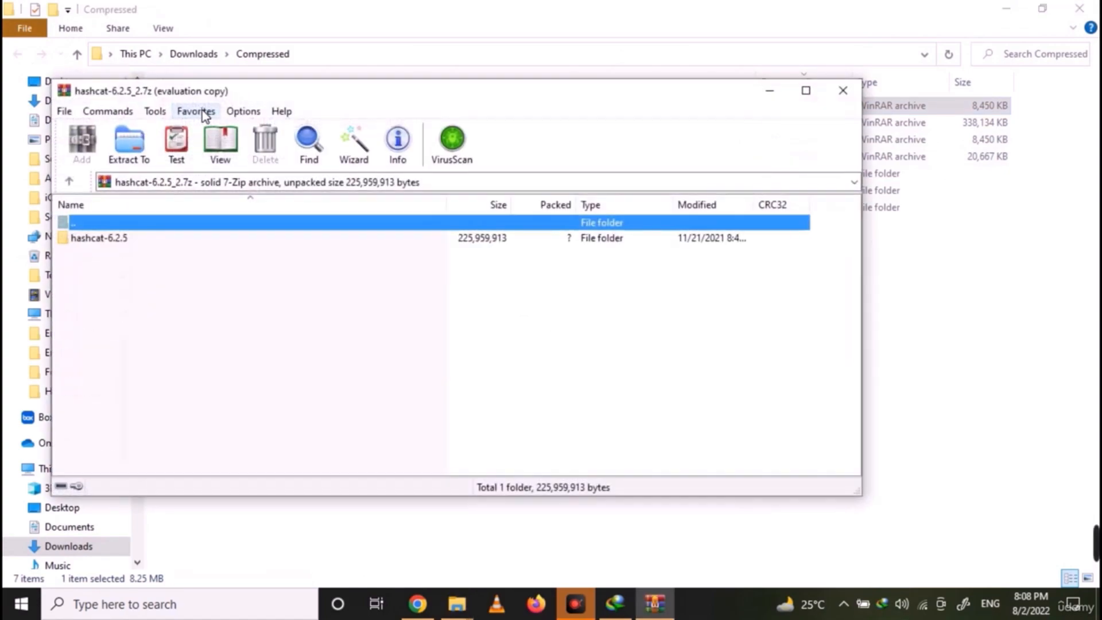
pyautogui.click(129, 144)
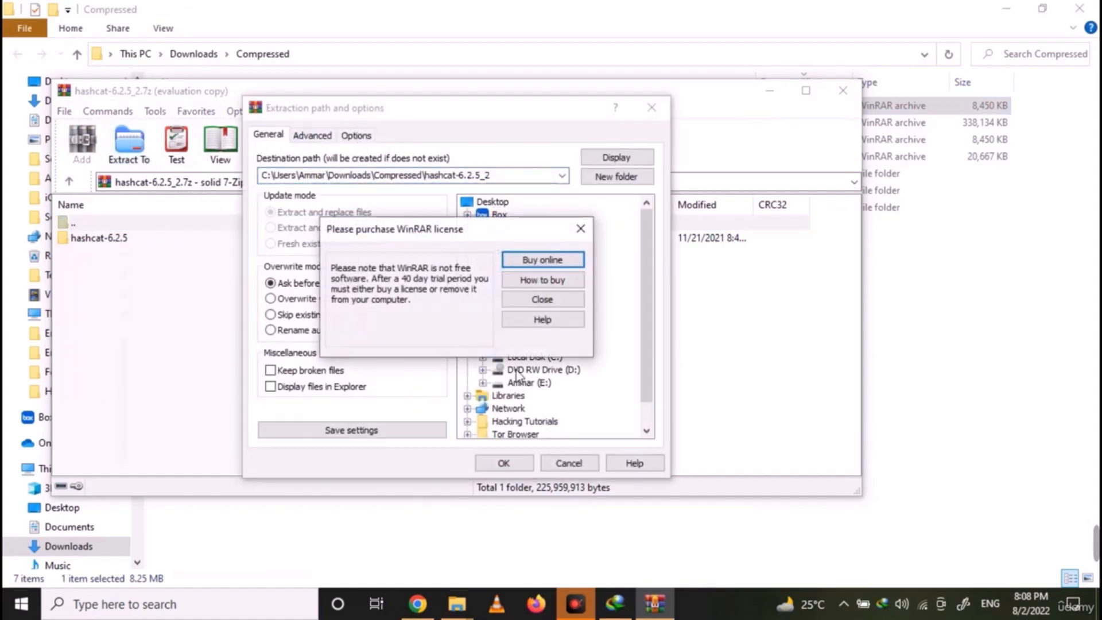
pyautogui.click(542, 299)
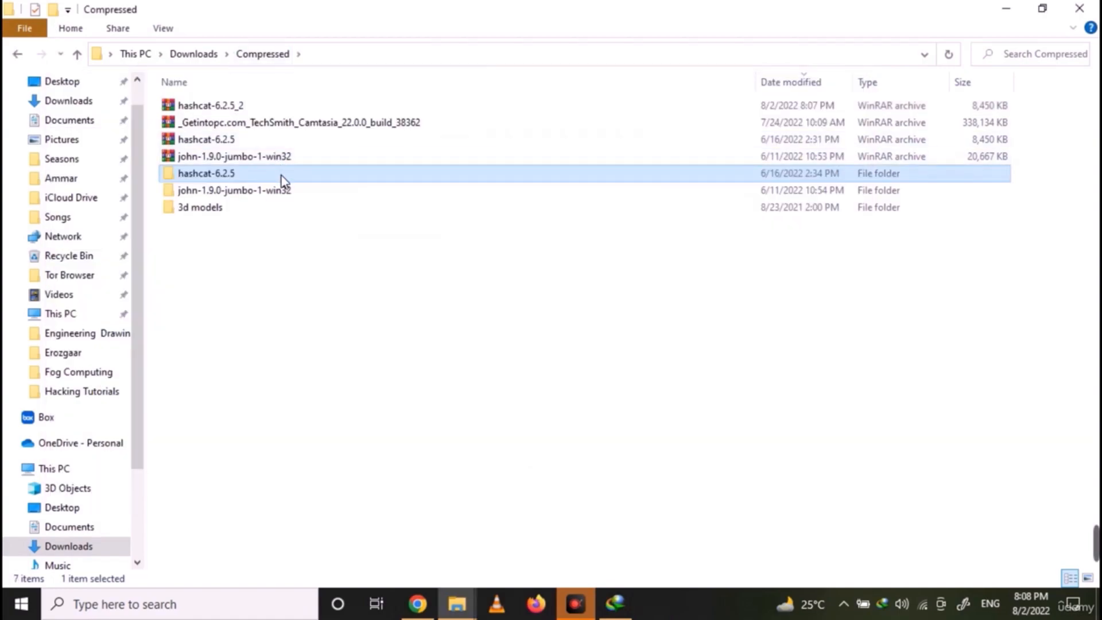
pyautogui.doubleClick(207, 173)
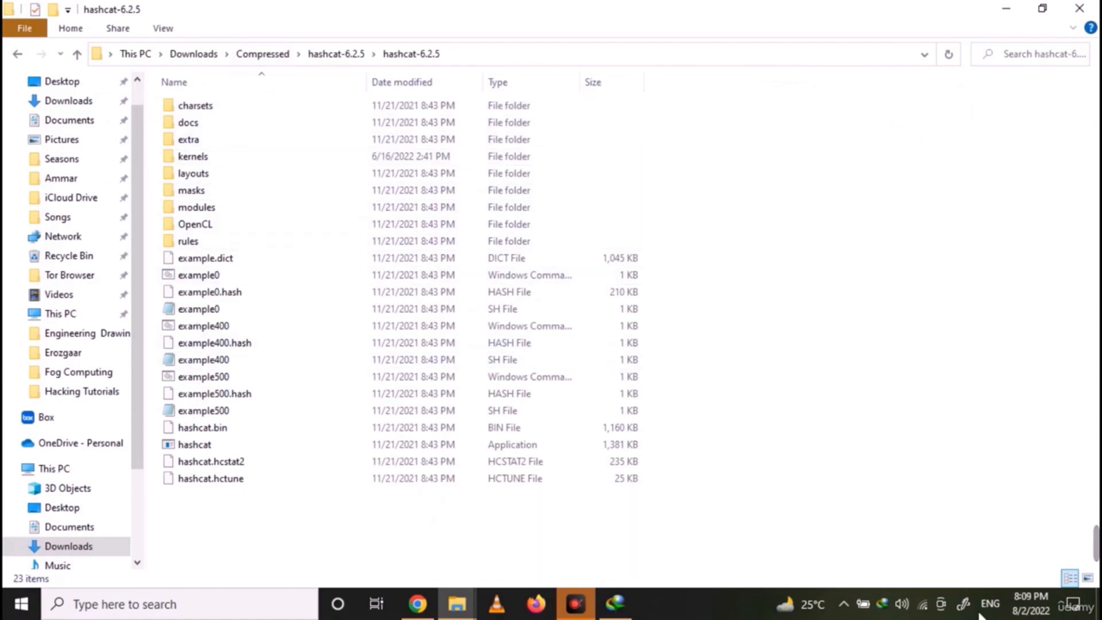
# Download rockyou.txt from the naive-hashcat GitHub release link and show it in Downloads.
pyautogui.click(417, 604)
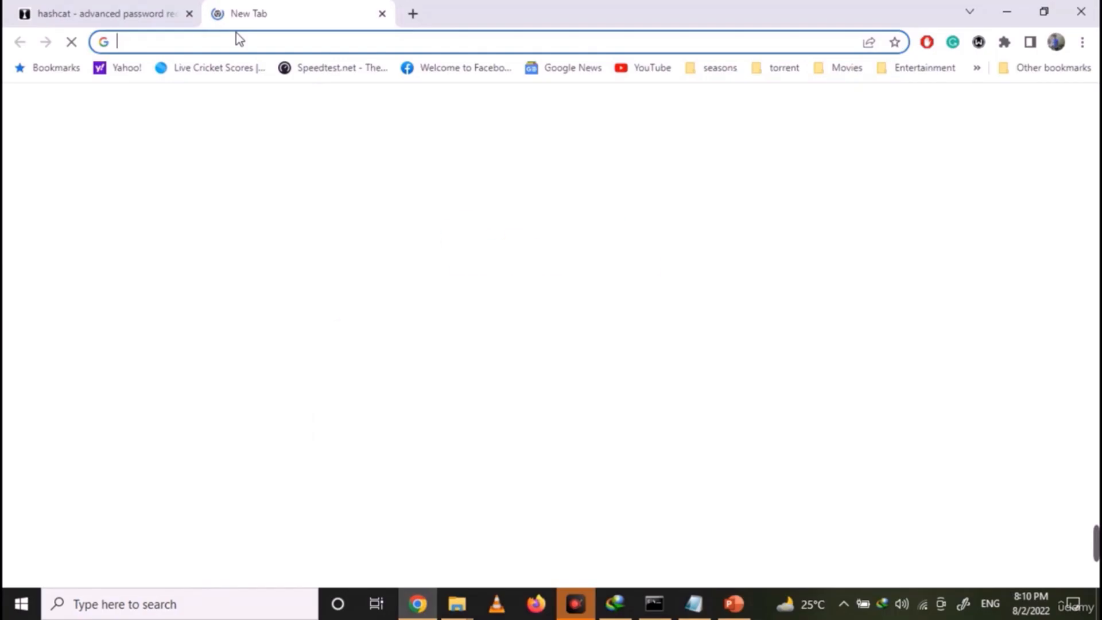
pyautogui.write('https://github.com/brannondorsey/naive-hashcat/releases/download/data/rockyou.txt')
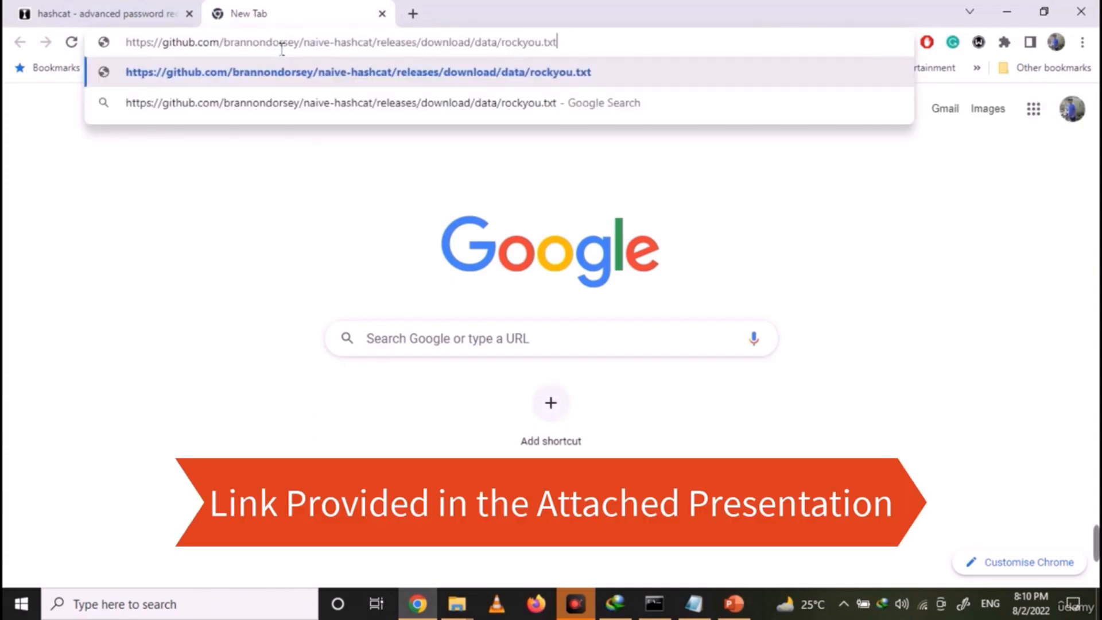
pyautogui.press('Return')
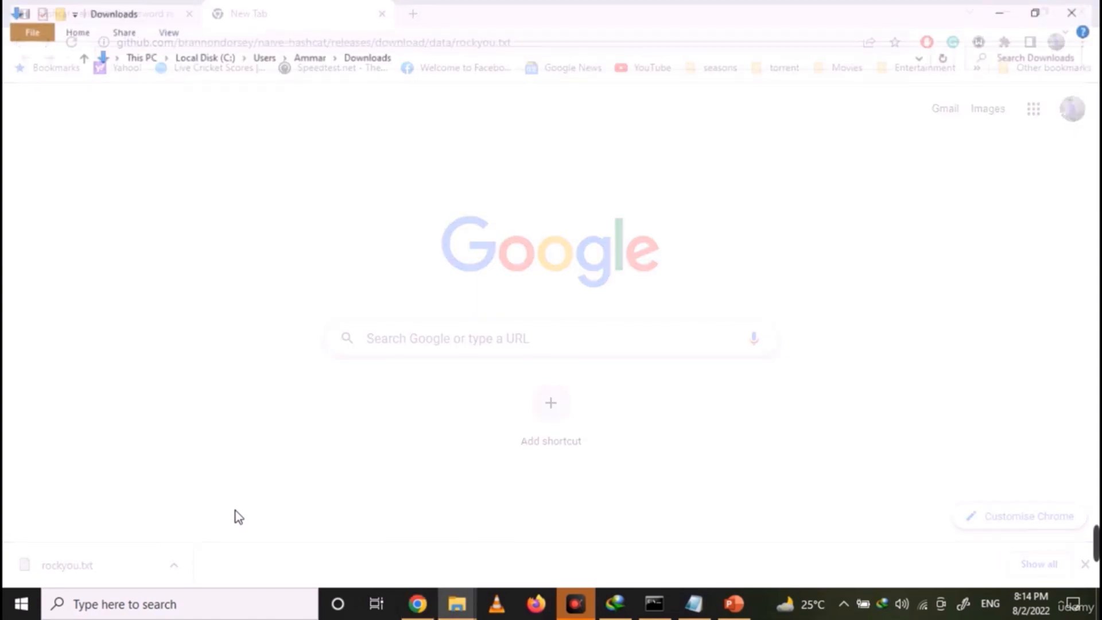
pyautogui.click(456, 604)
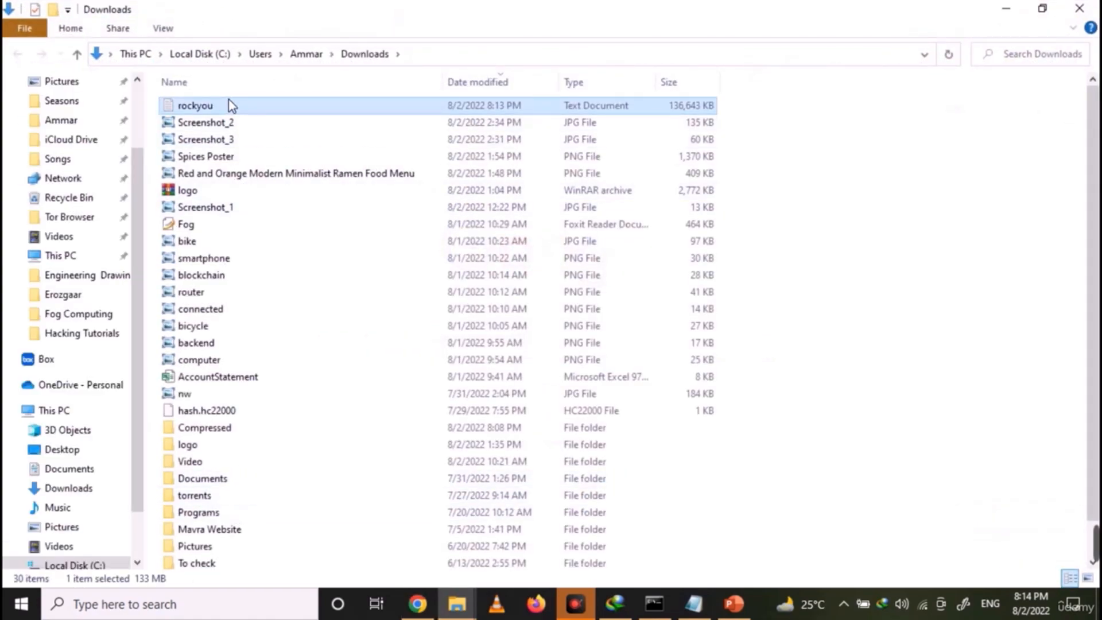
pyautogui.click(416, 604)
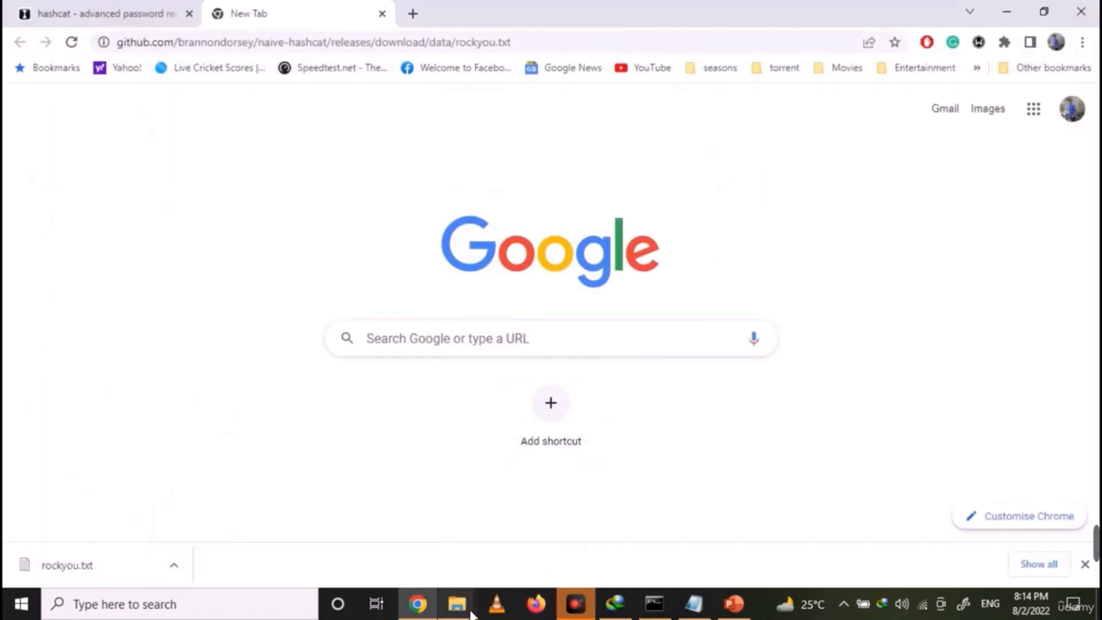
pyautogui.click(456, 604)
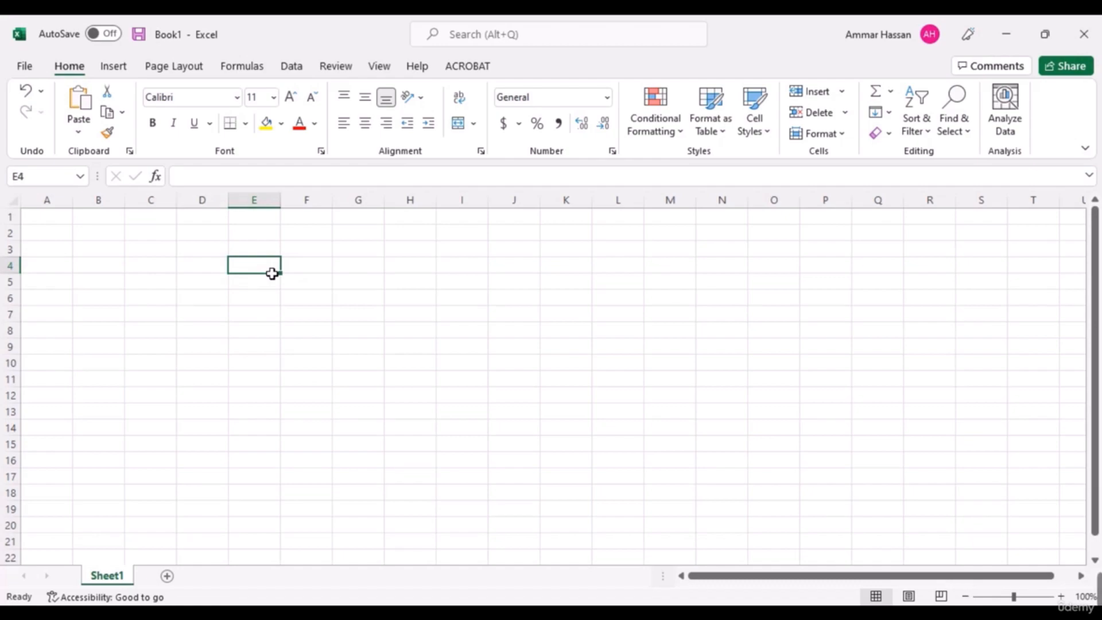
# Enter 'excel crack me' in cell E4 and begin Save As from the File menu.
pyautogui.write('ex')
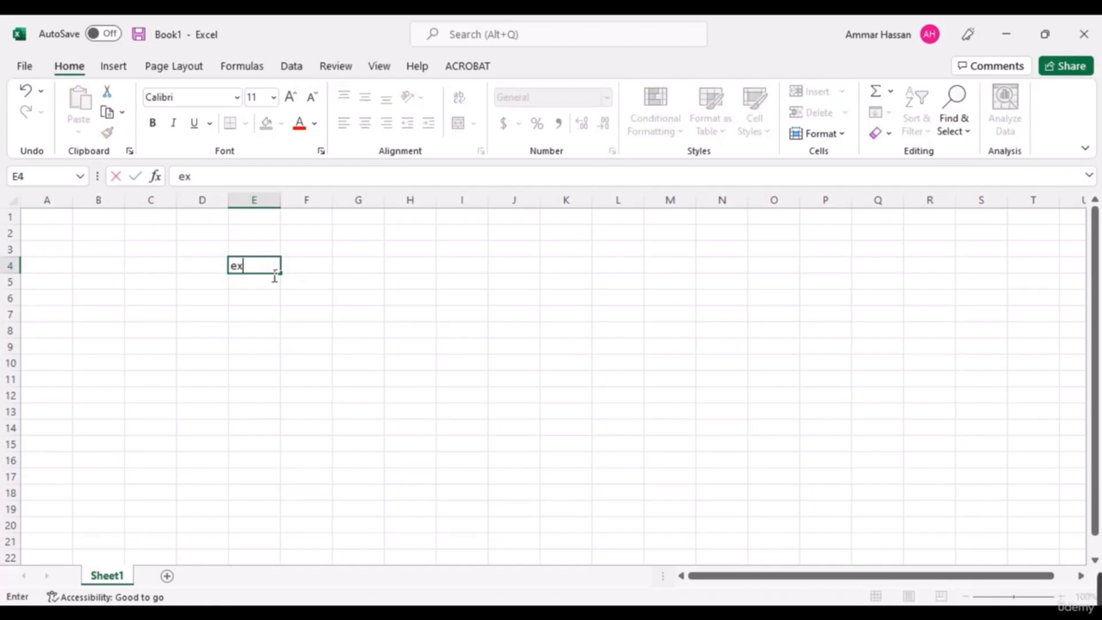
pyautogui.write('cel cra')
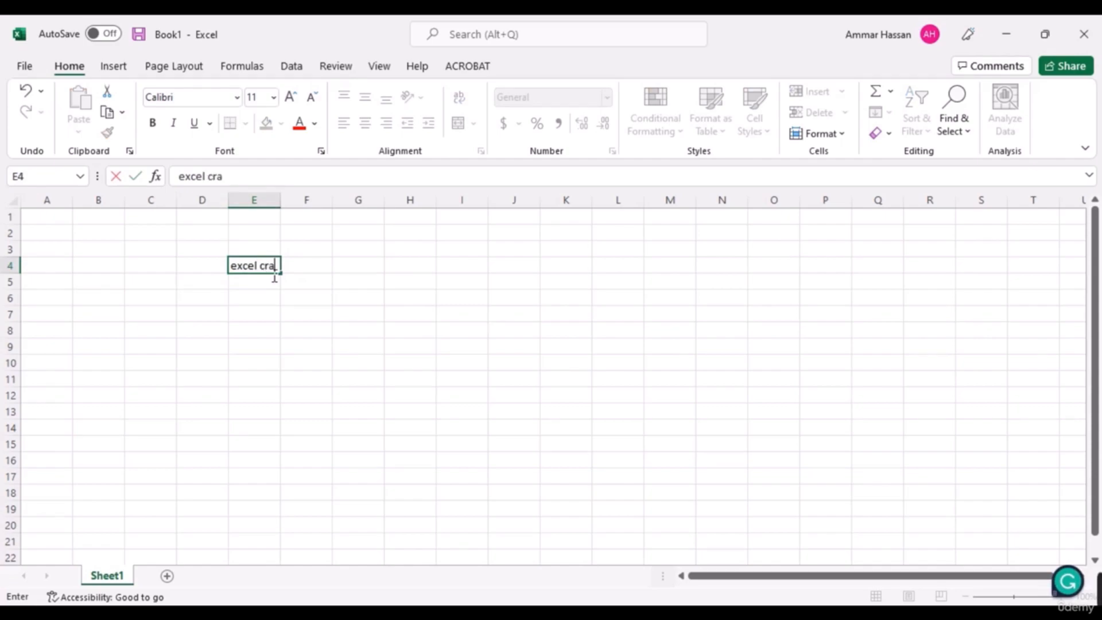
pyautogui.write('ck me')
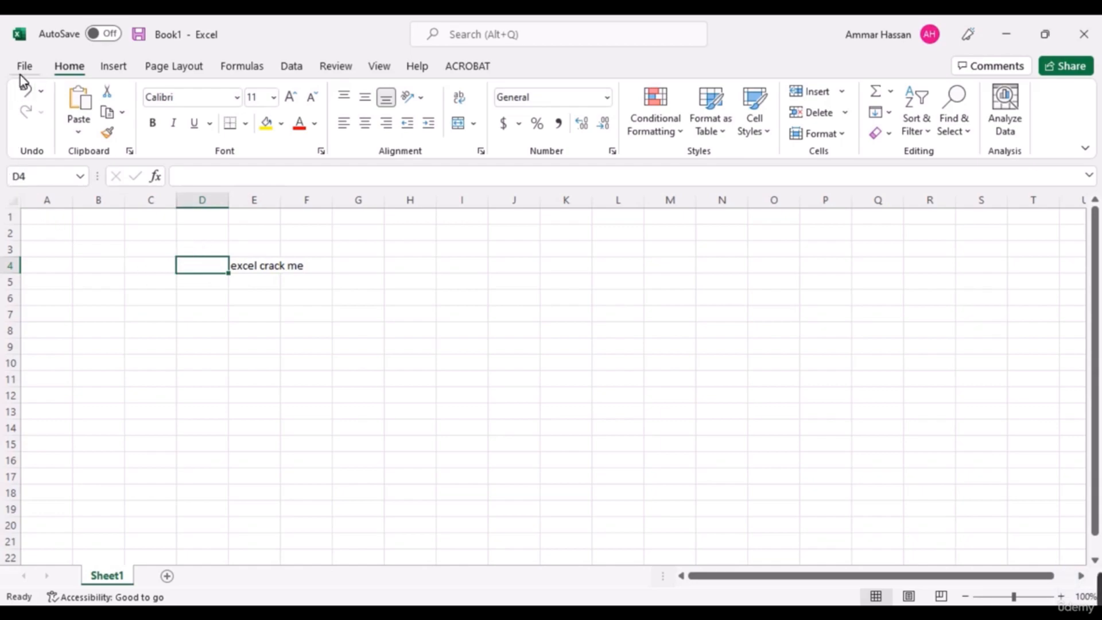
pyautogui.click(24, 65)
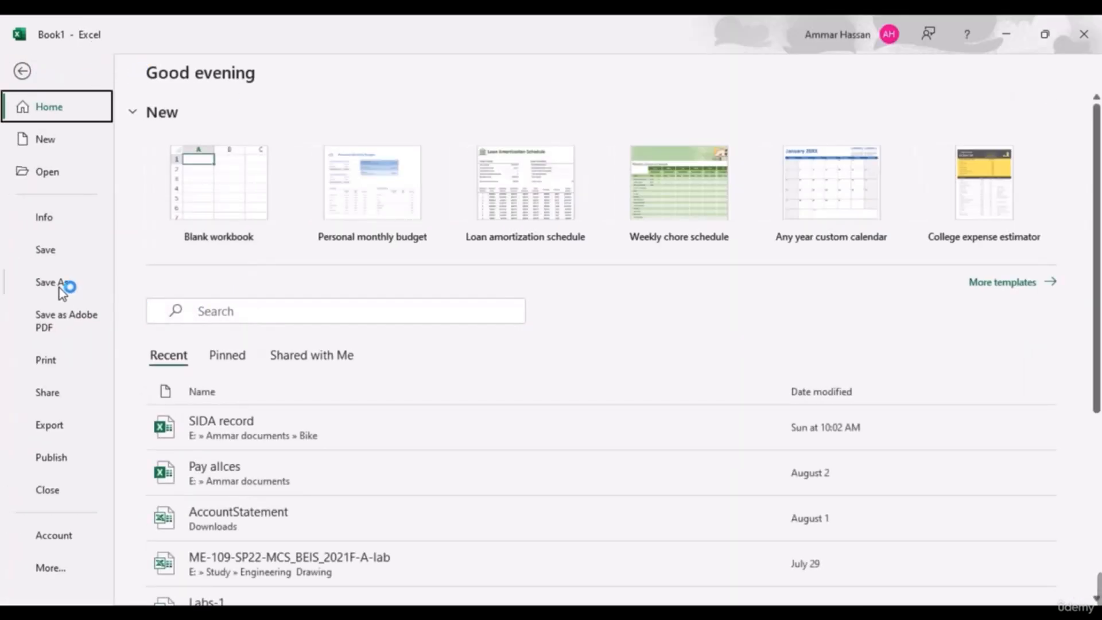
pyautogui.click(51, 282)
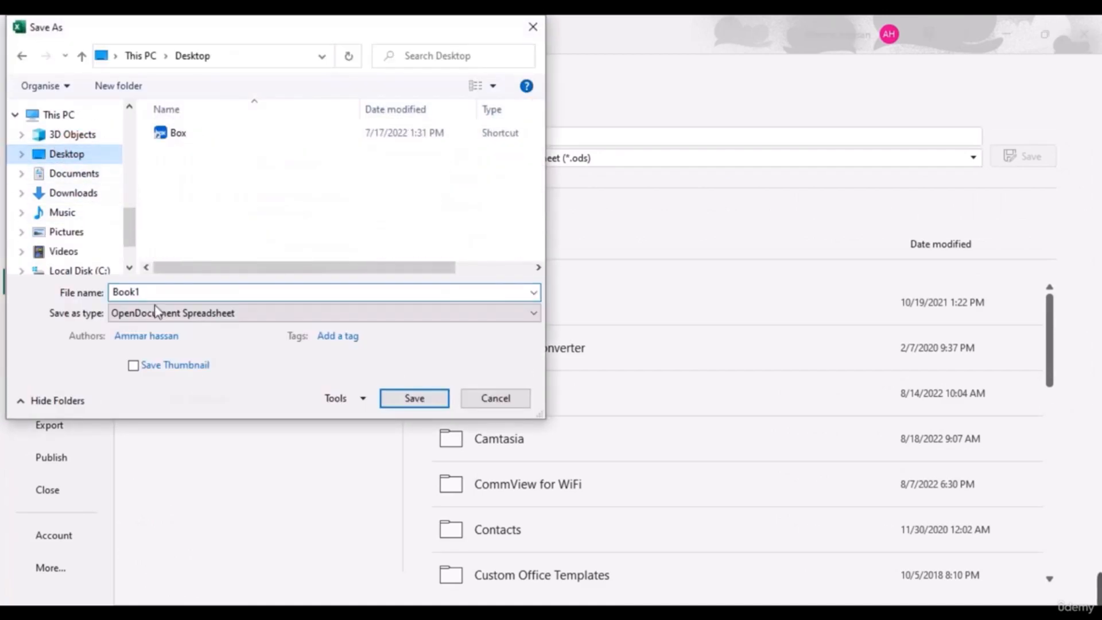
# Save the workbook as crackme (Excel Workbook) on the Desktop with an open password.
pyautogui.write('crackme')
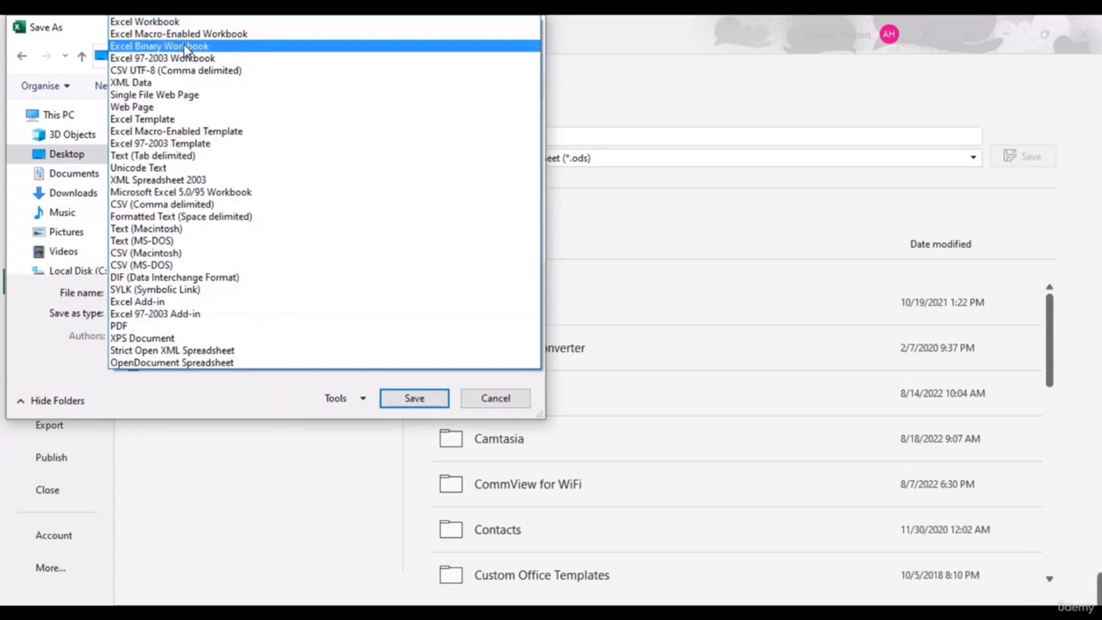
pyautogui.click(144, 21)
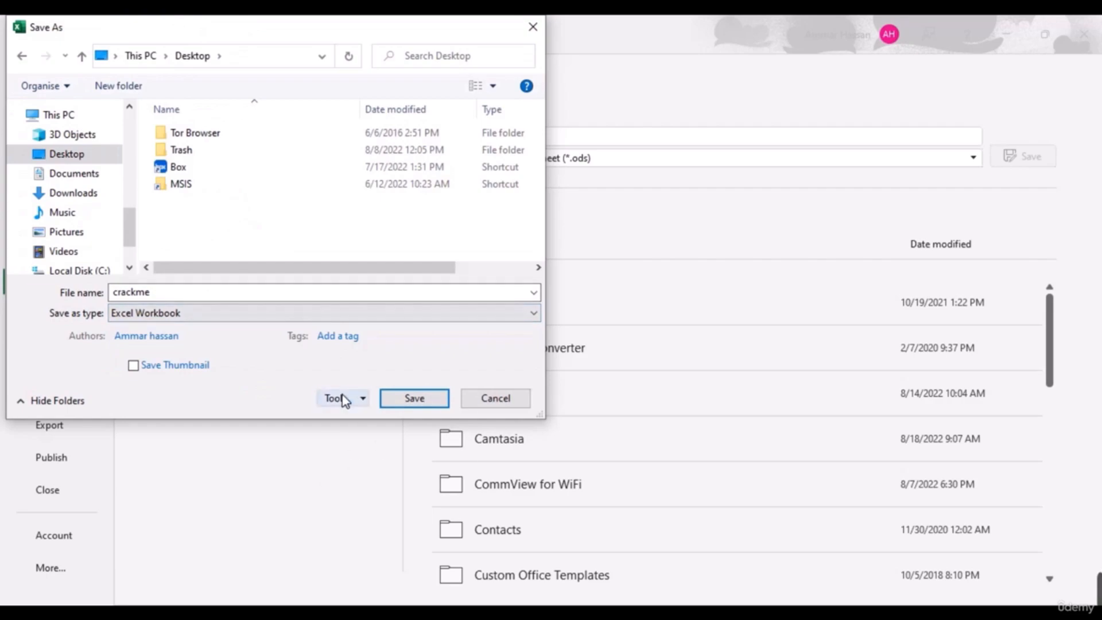
pyautogui.click(338, 398)
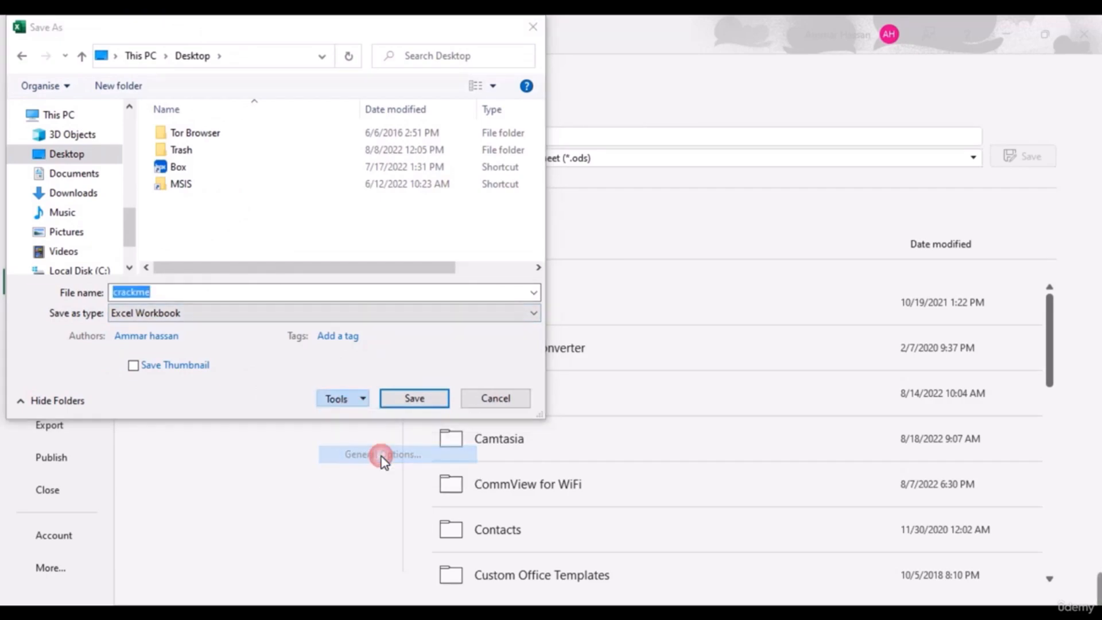
pyautogui.click(383, 454)
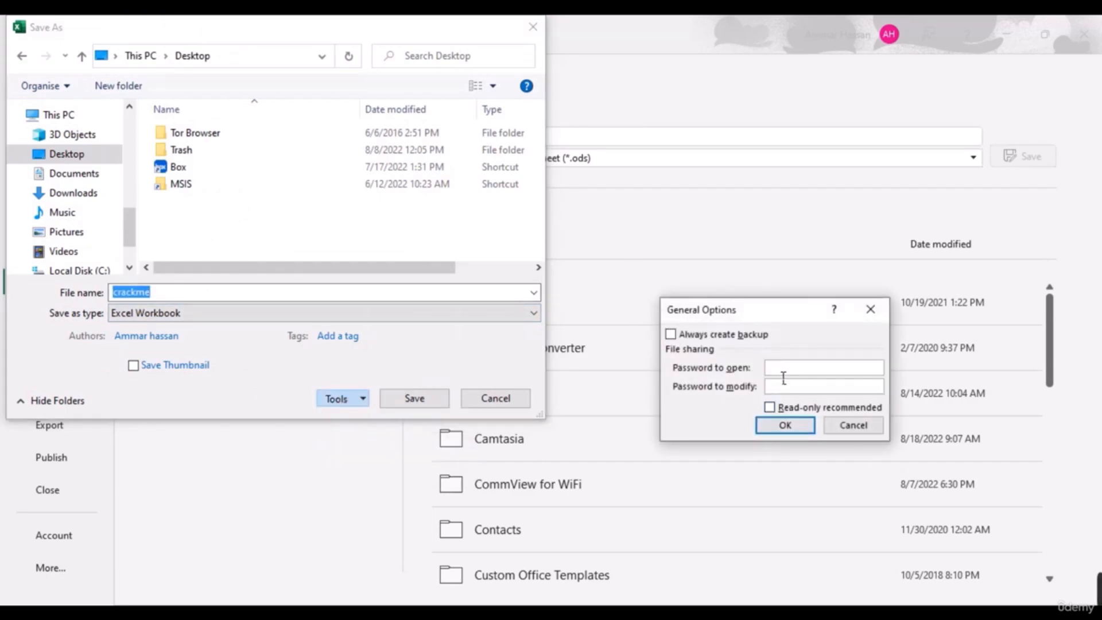
pyautogui.click(823, 367)
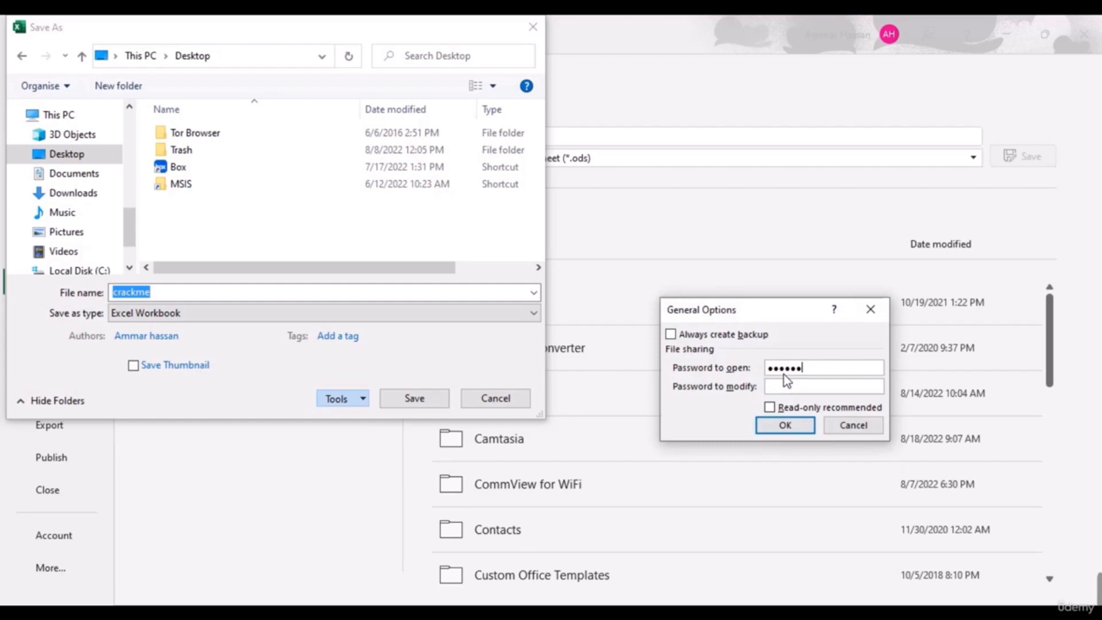
pyautogui.click(783, 425)
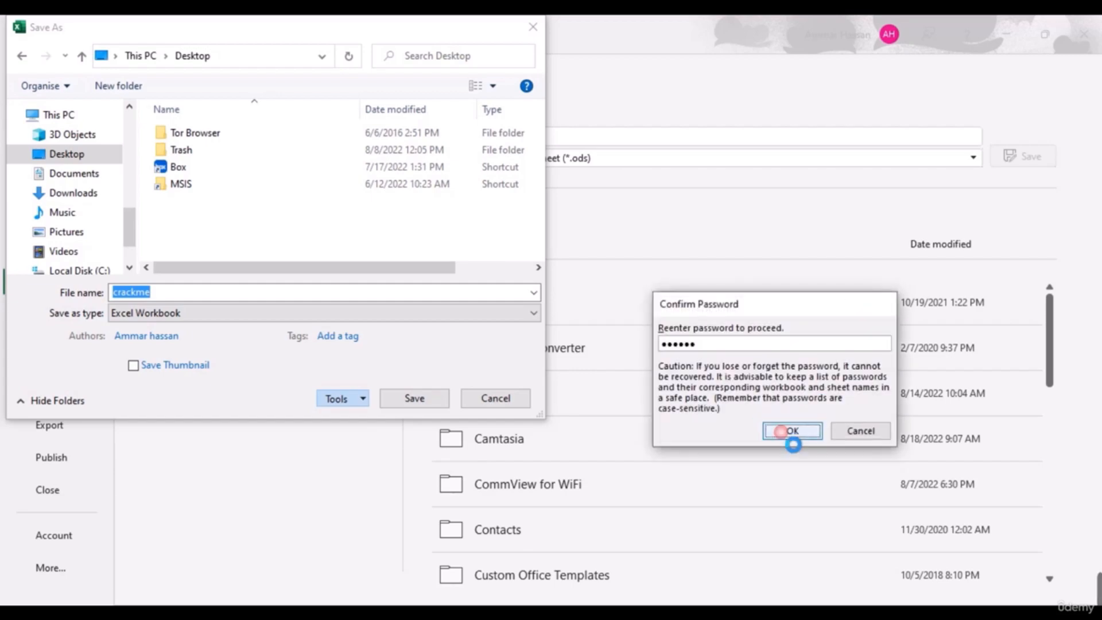
pyautogui.click(791, 430)
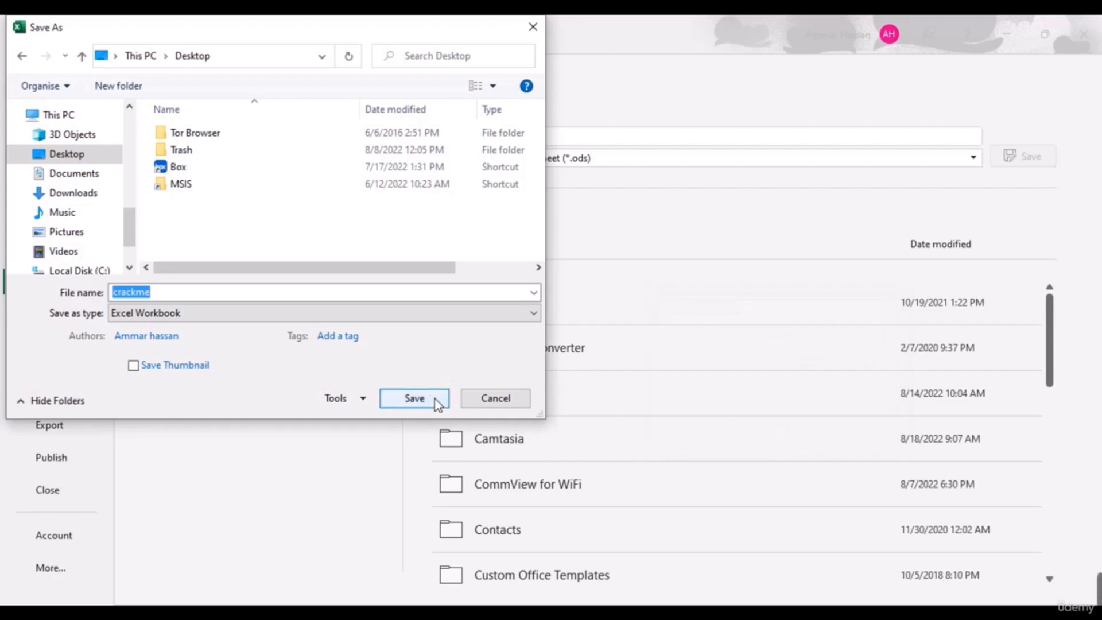
pyautogui.click(413, 398)
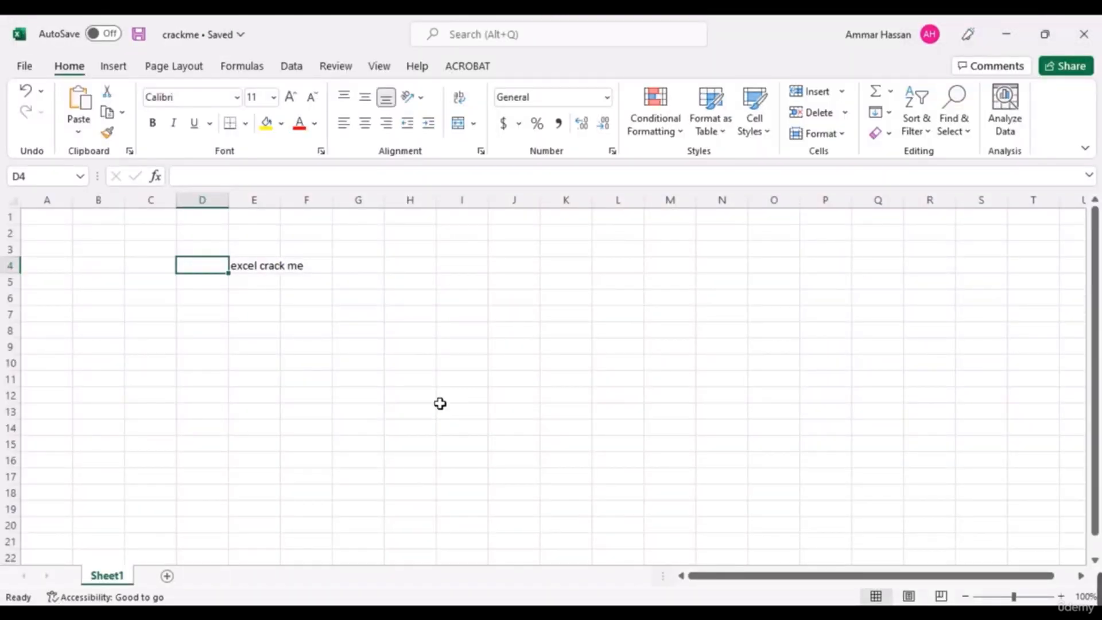
pyautogui.moveTo(761, 516)
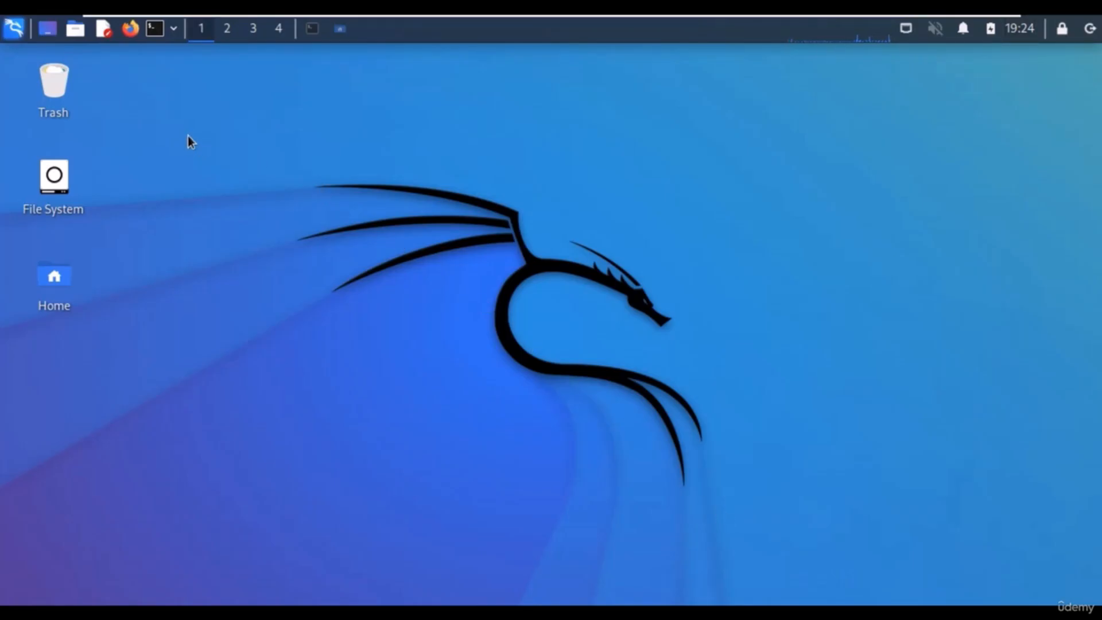
pyautogui.moveTo(76, 28)
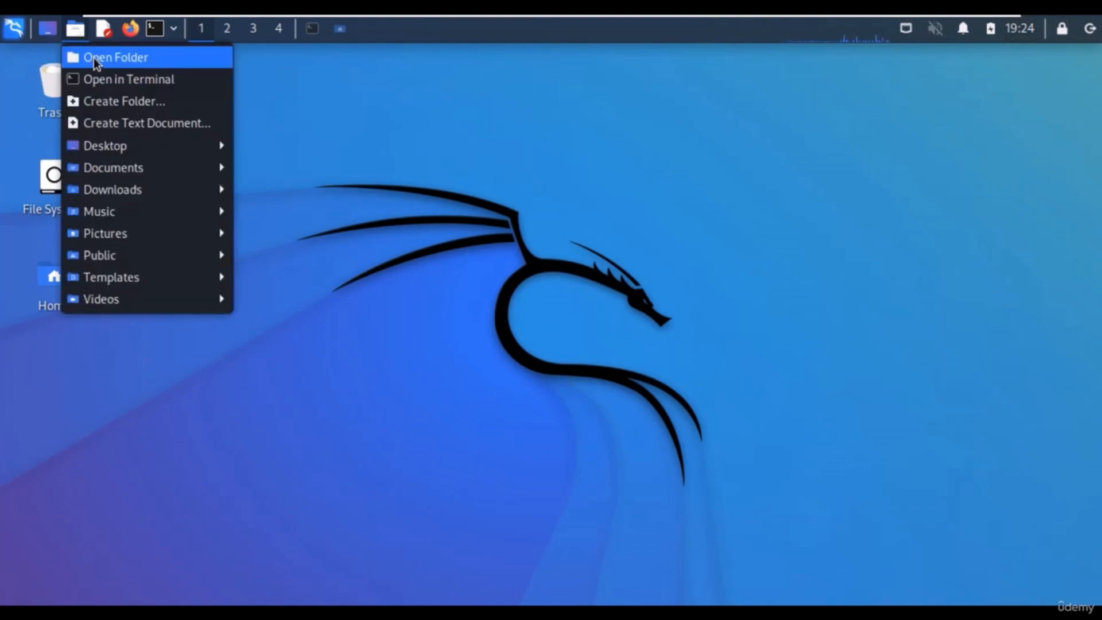
# Paste the copied crackme.xlsx into the kali home folder in Thunar.
pyautogui.click(115, 57)
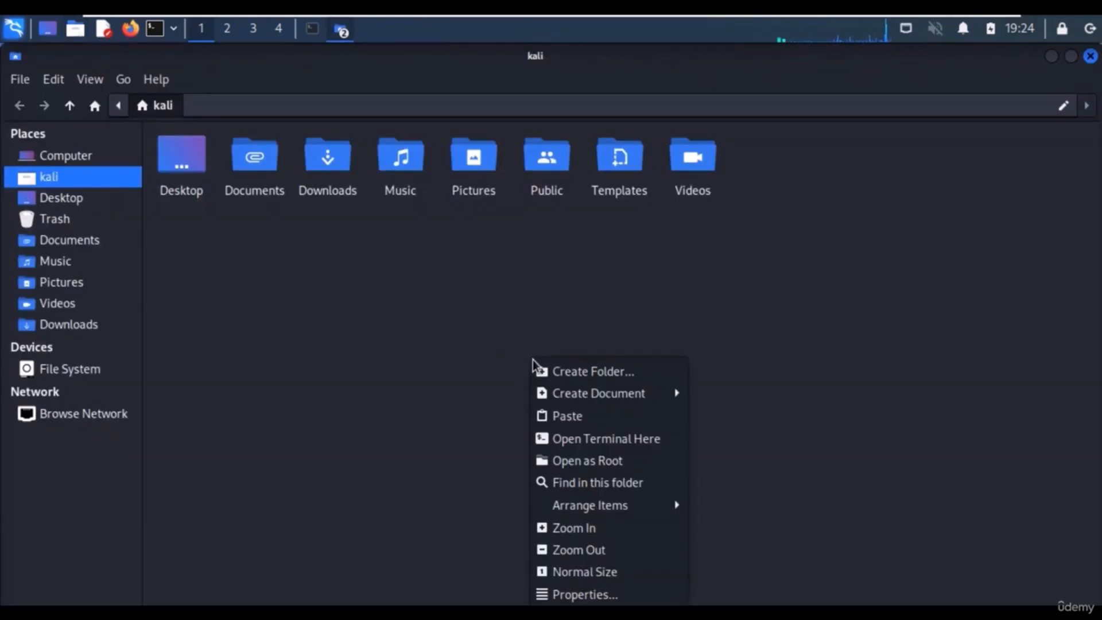
pyautogui.click(567, 416)
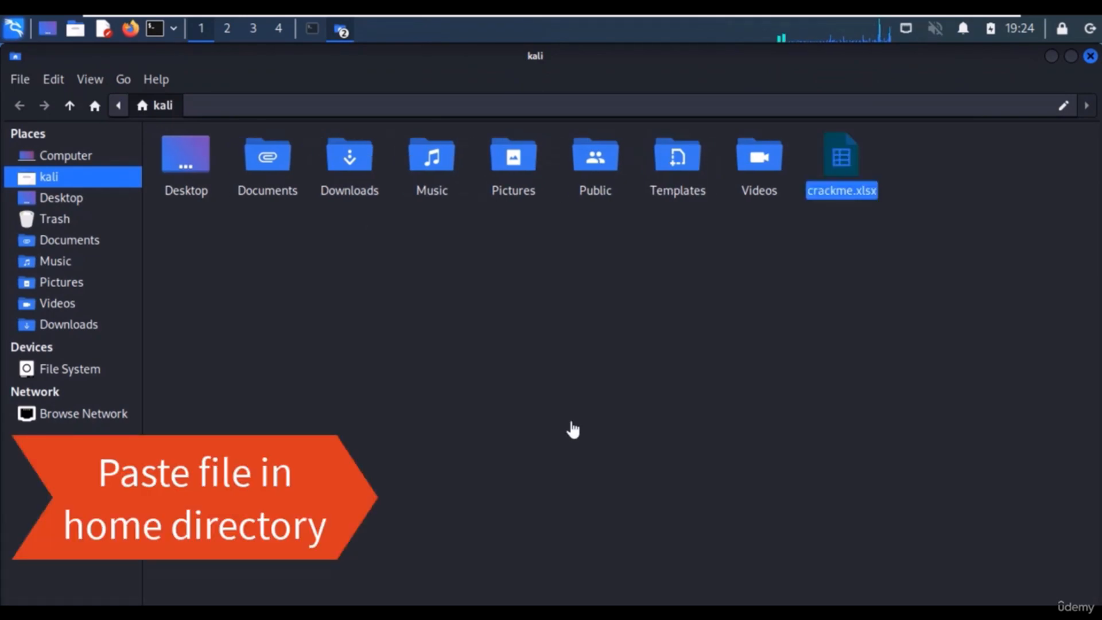
pyautogui.moveTo(327, 36)
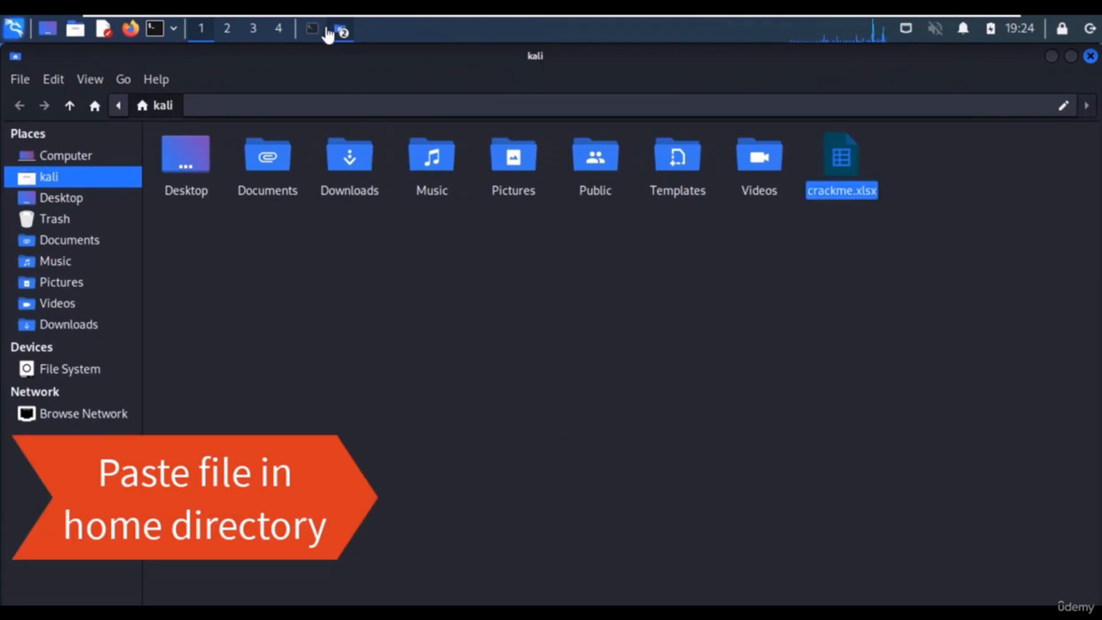
pyautogui.moveTo(317, 40)
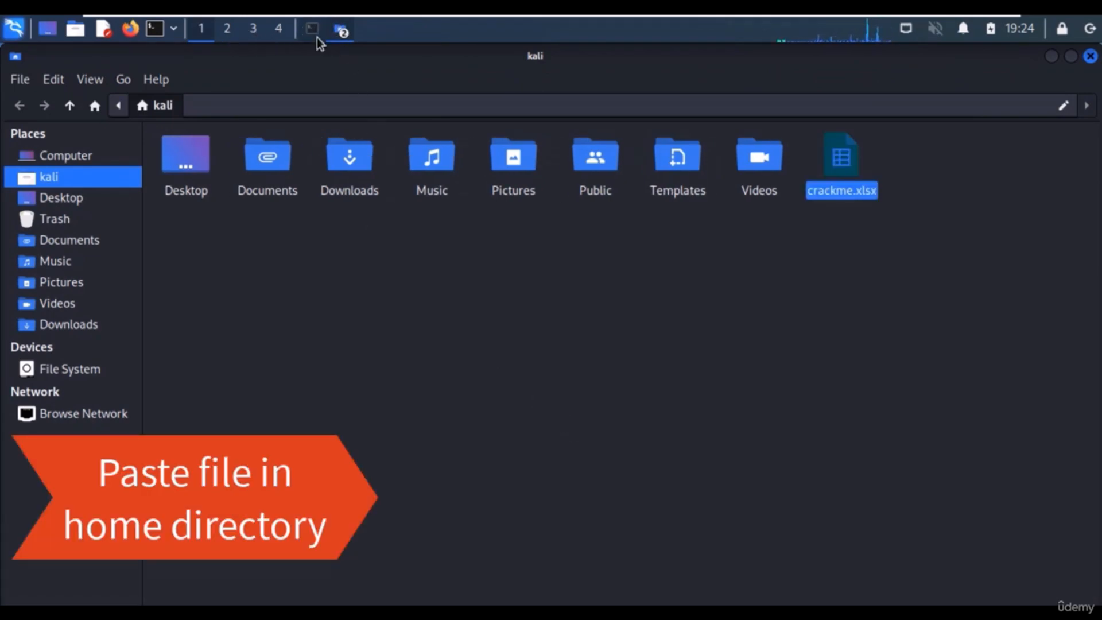
pyautogui.click(310, 28)
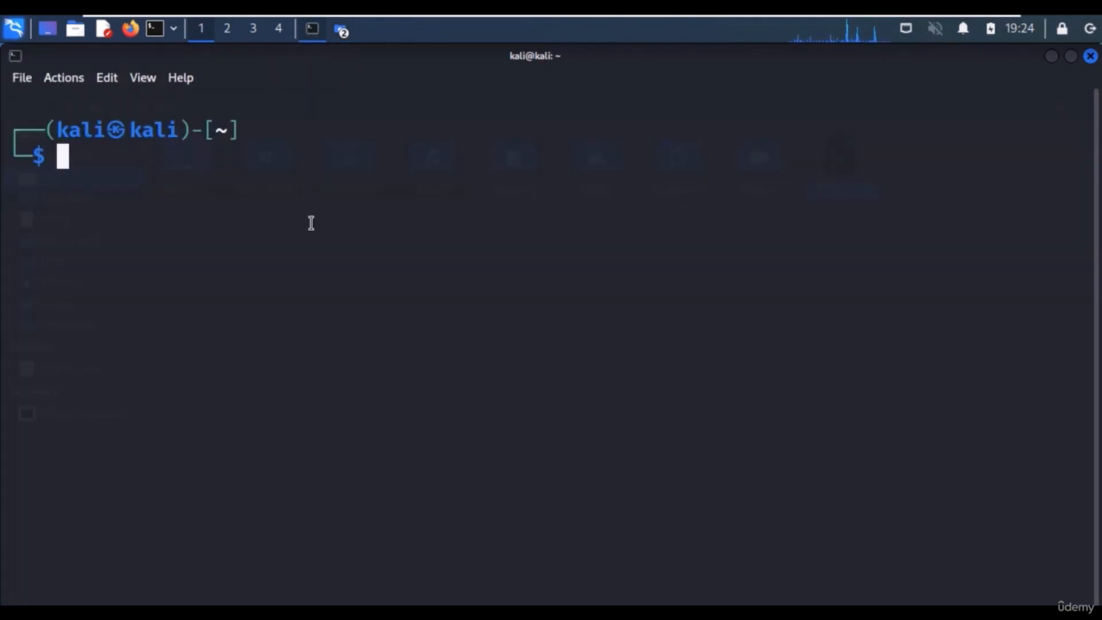
# Run office2john on crackme.xlsx, redirecting the extracted hash into hash.txt.
pyautogui.write('office2john crackme2.docx >hash2.txt')
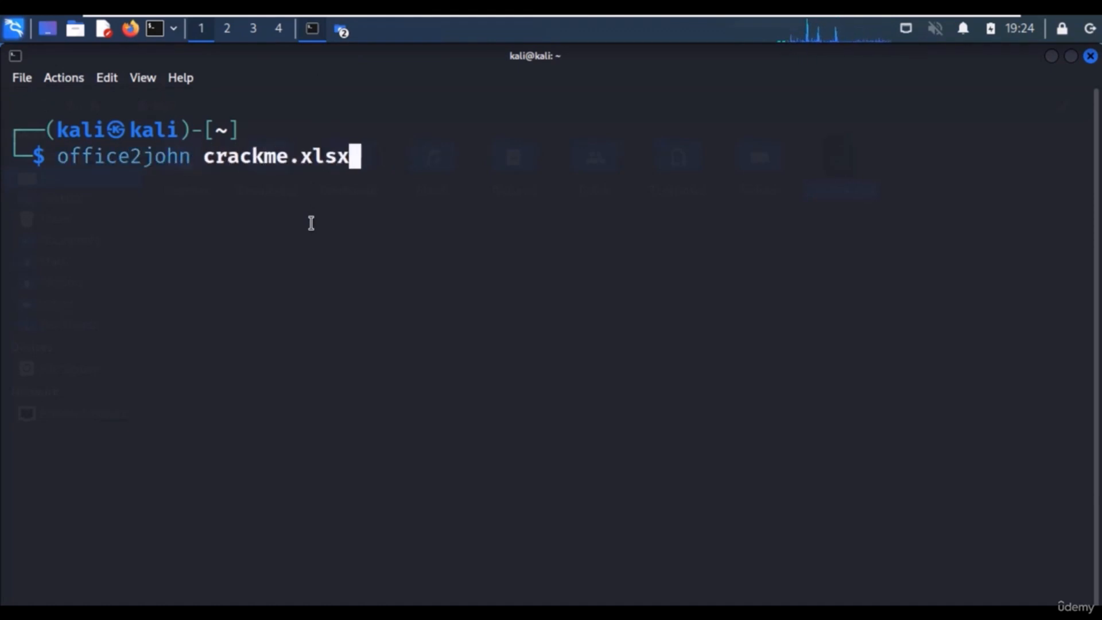
pyautogui.write('>')
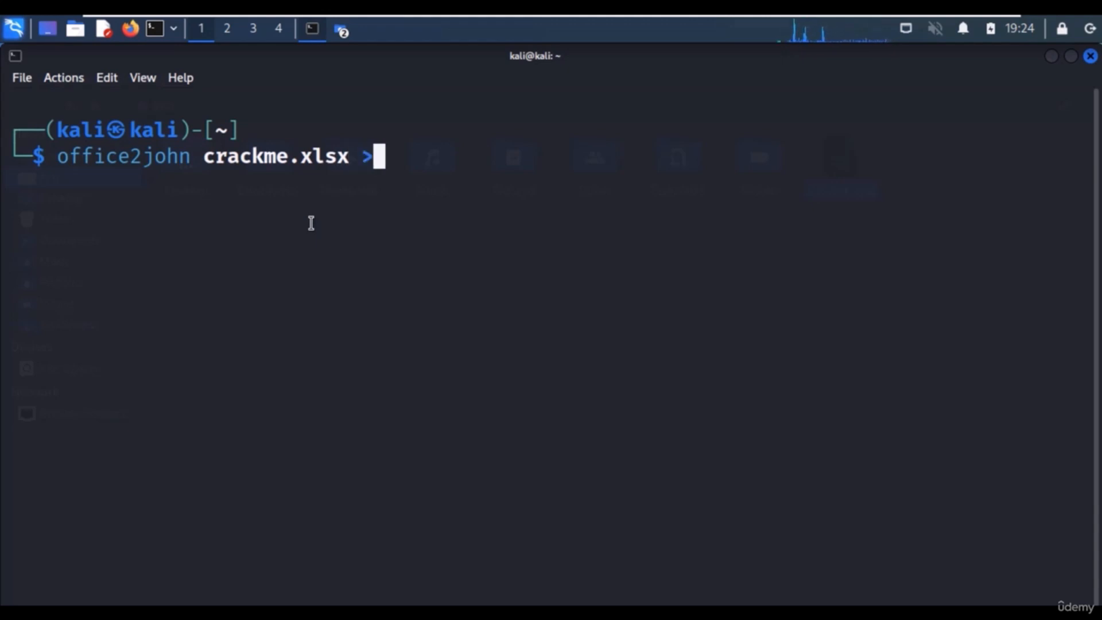
pyautogui.write('hasj.')
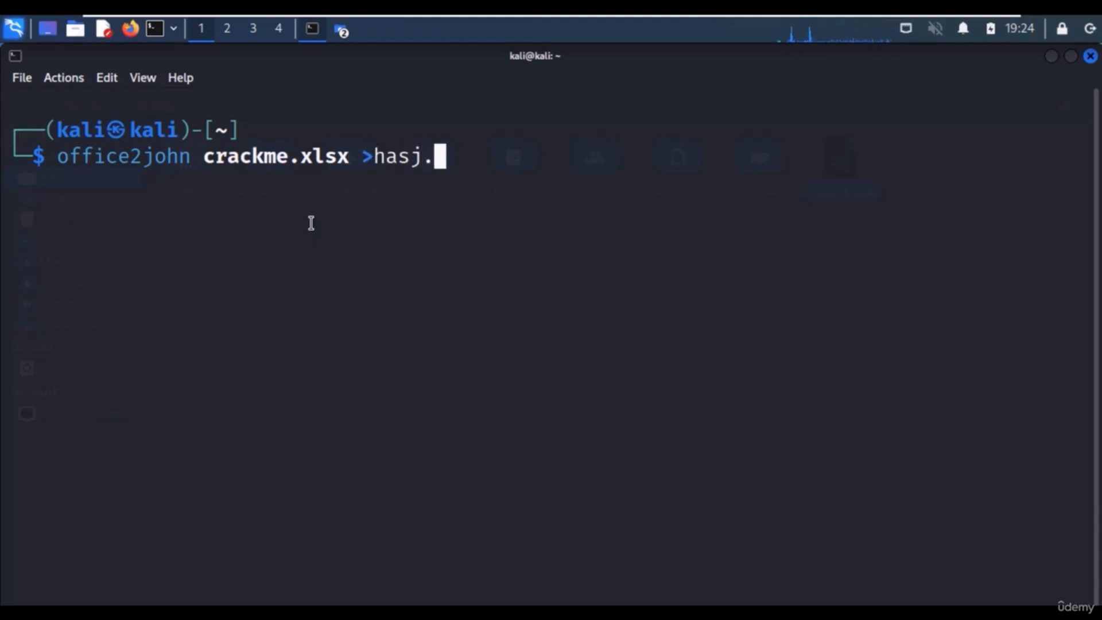
pyautogui.press('Return')
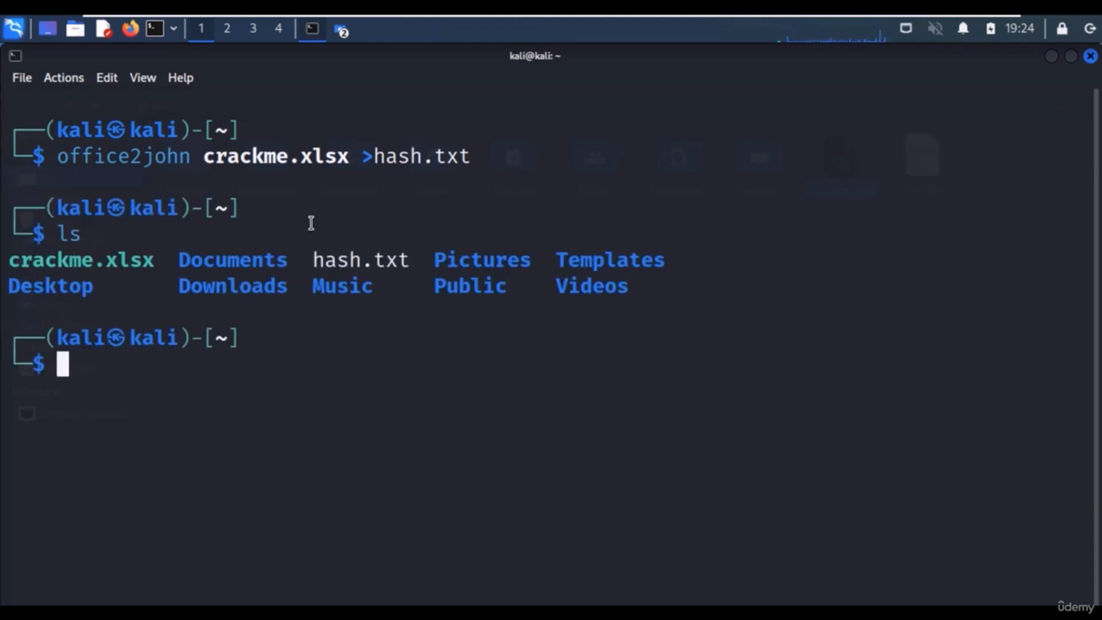
pyautogui.moveTo(331, 206)
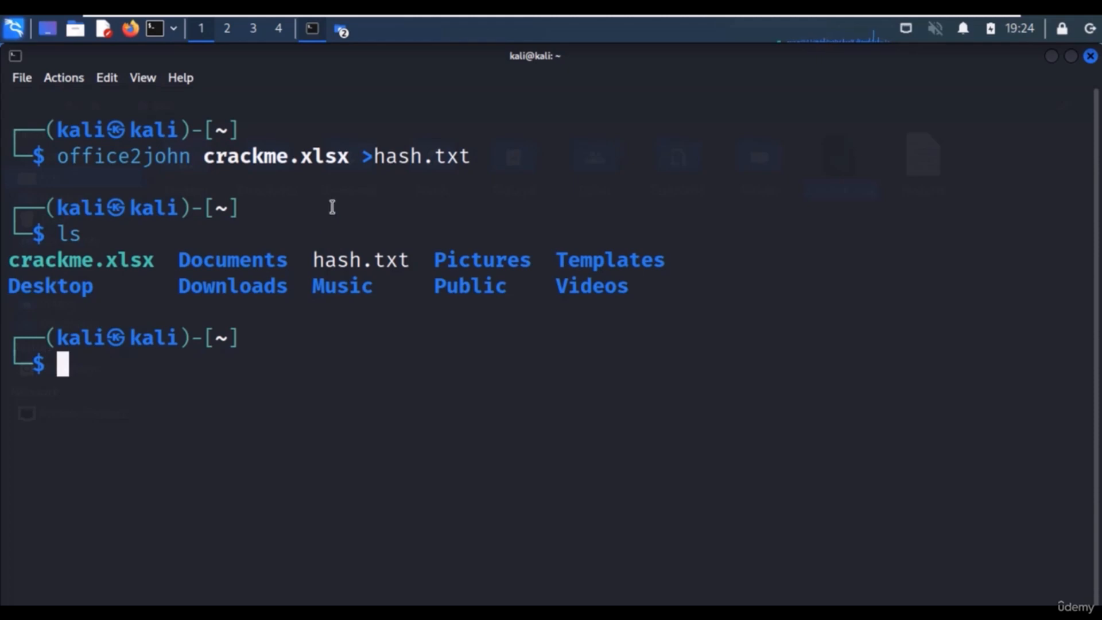
pyautogui.click(75, 28)
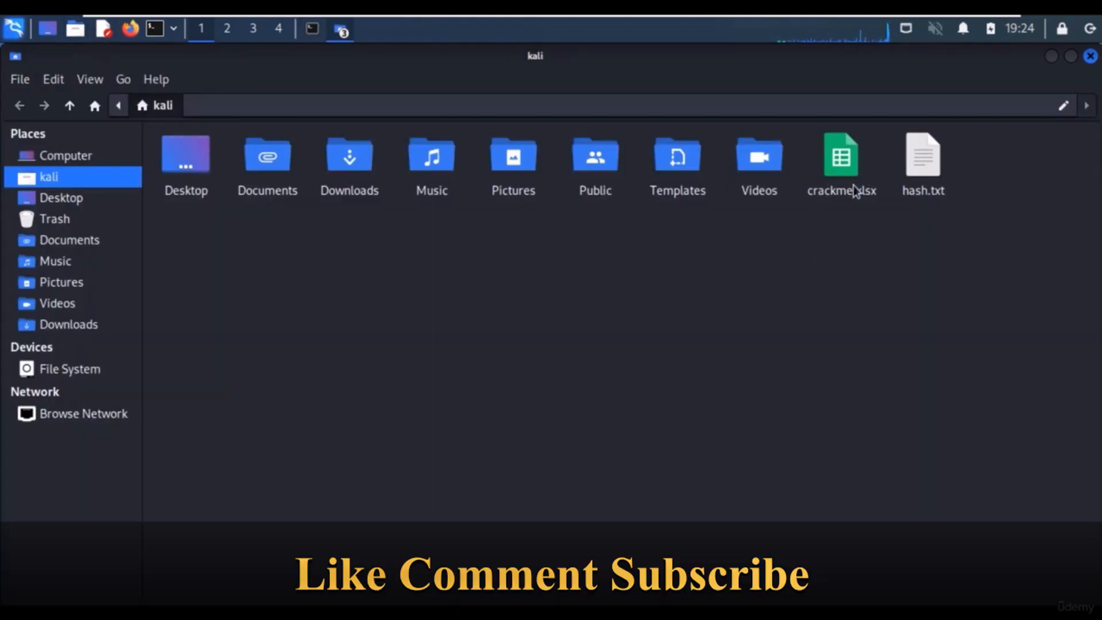
# Right-click hash.txt beside crackme.xlsx in the kali home folder.
pyautogui.rightClick(923, 154)
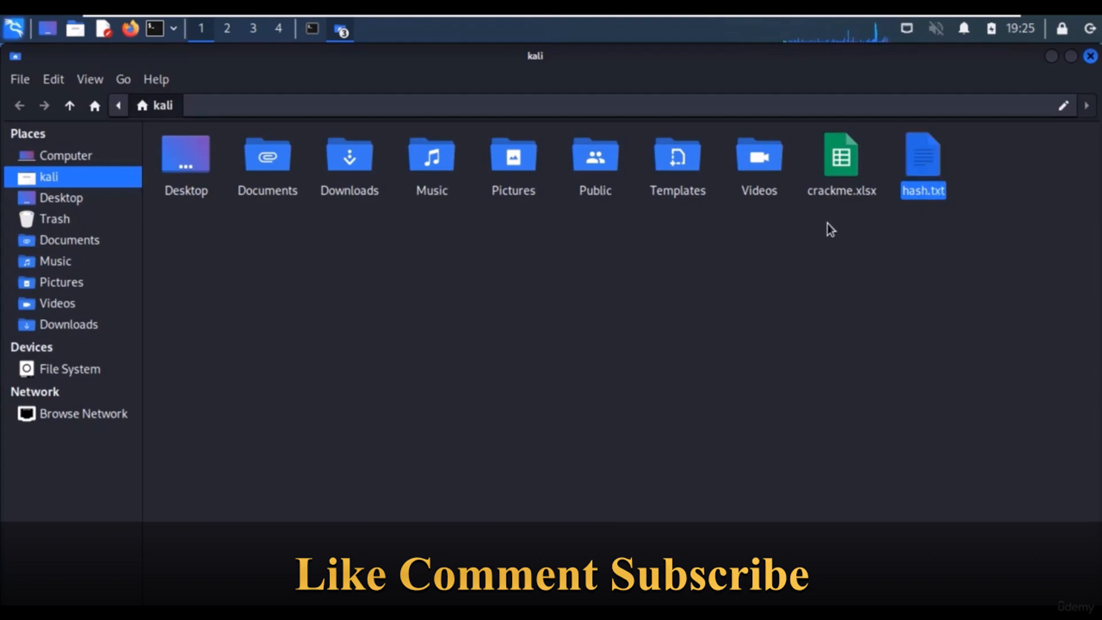
pyautogui.moveTo(954, 22)
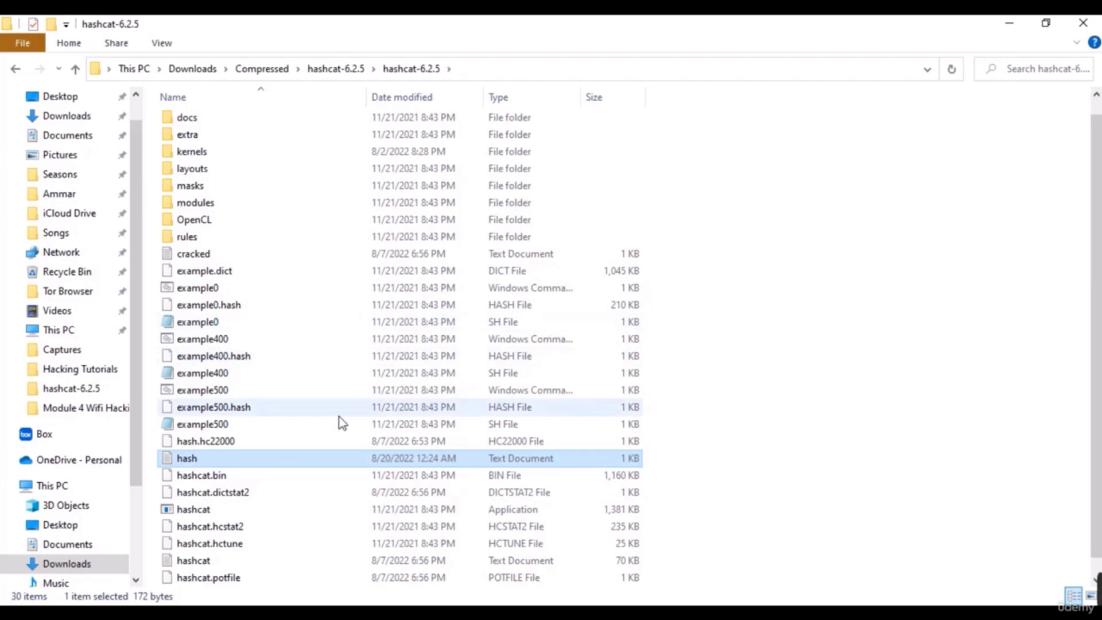
# Delete the crackme.xlsx: prefix from the hash in Notepad and close the file.
pyautogui.doubleClick(186, 458)
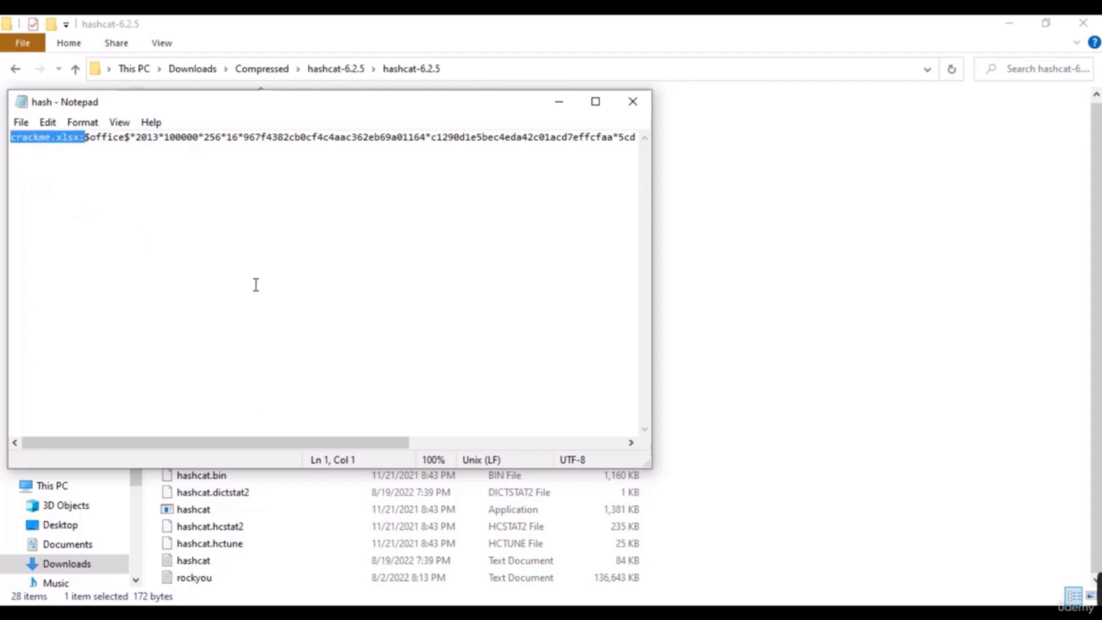
pyautogui.press('Delete')
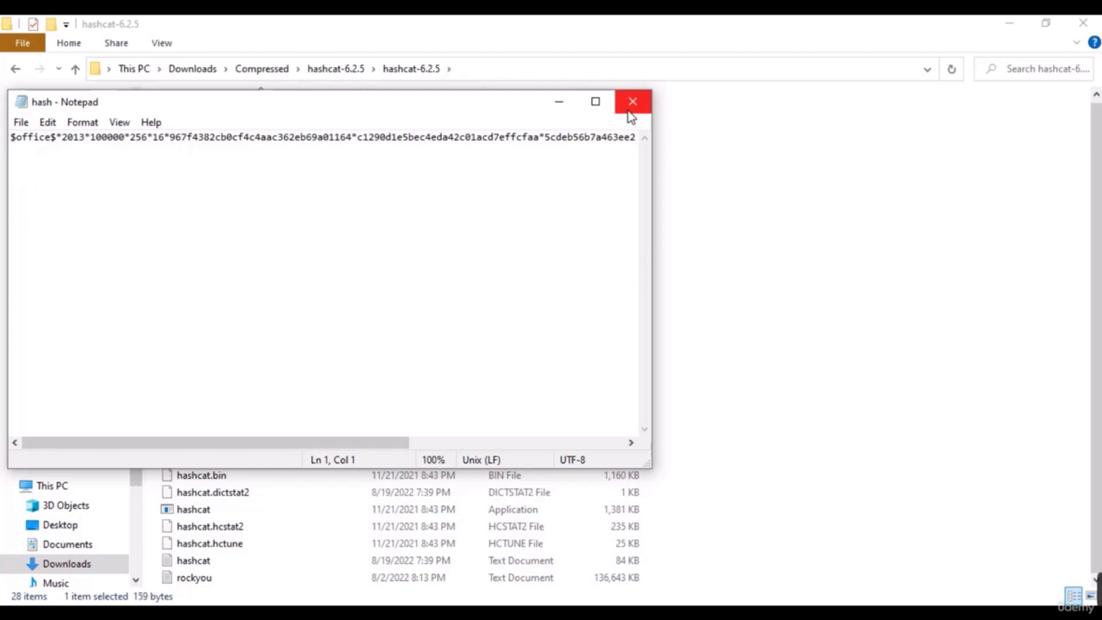
pyautogui.click(632, 101)
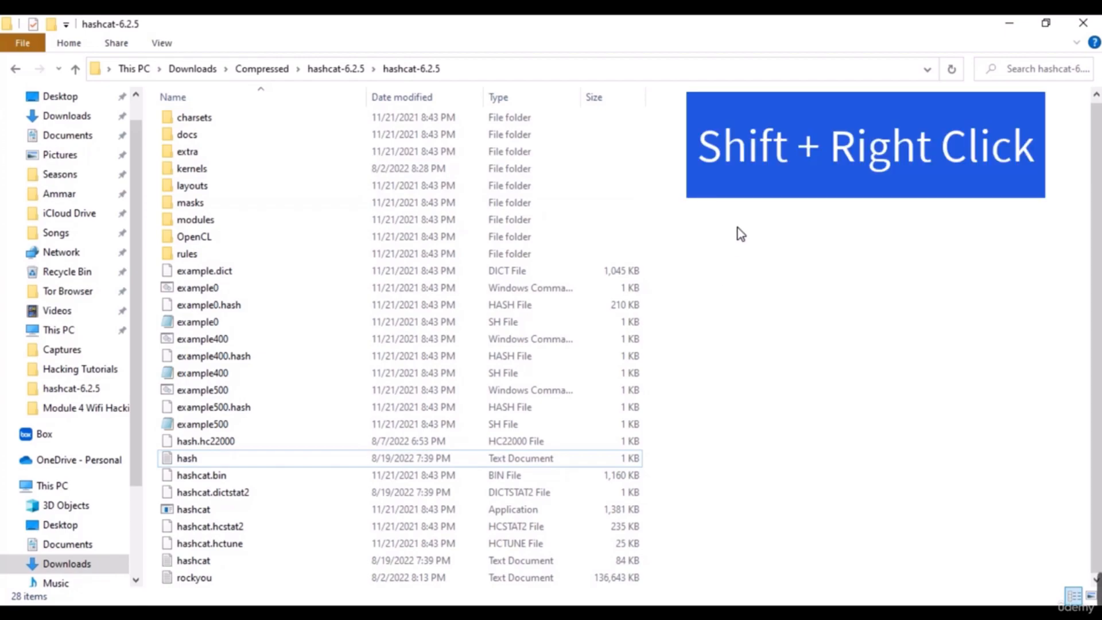
# Launch 'Open PowerShell window here' from the hashcat-6.2.5 folder's context menu.
pyautogui.rightClick(740, 232)
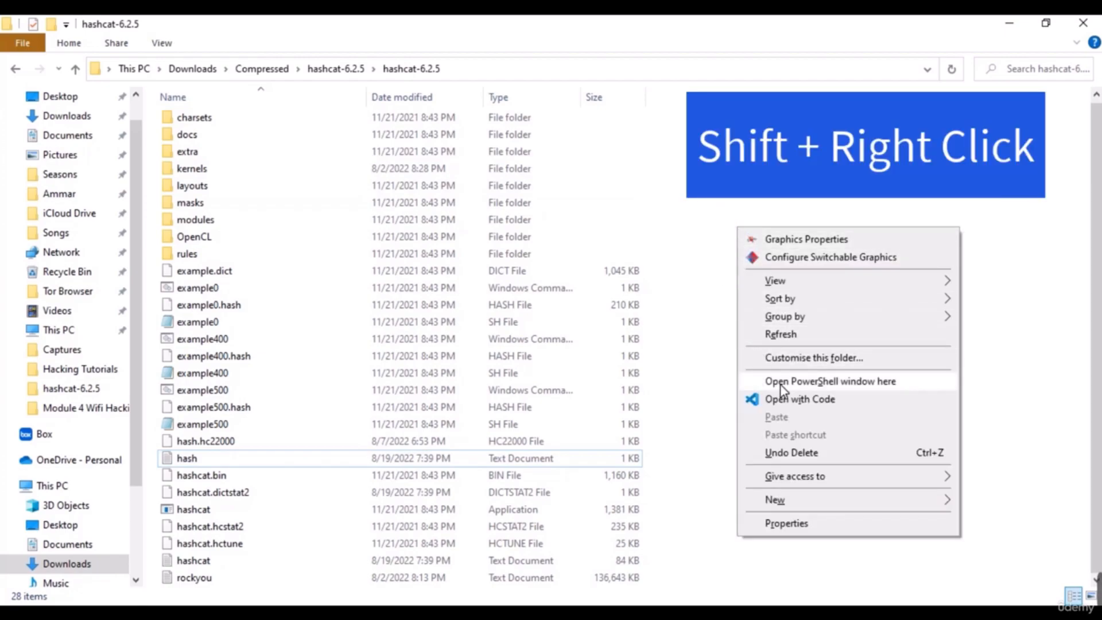
pyautogui.click(830, 381)
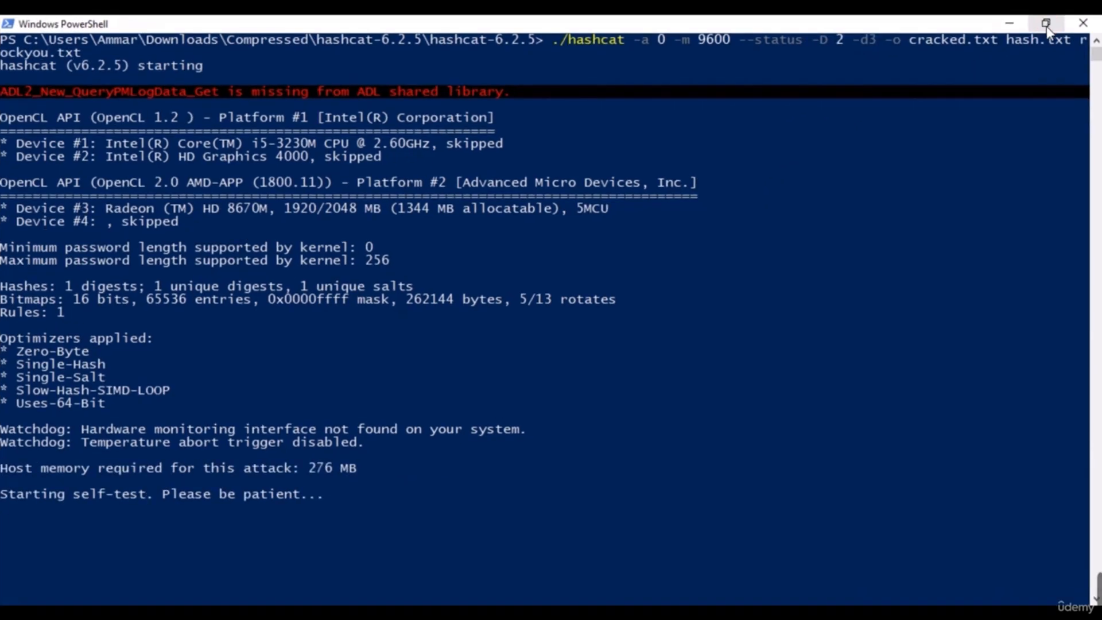
pyautogui.moveTo(434, 232)
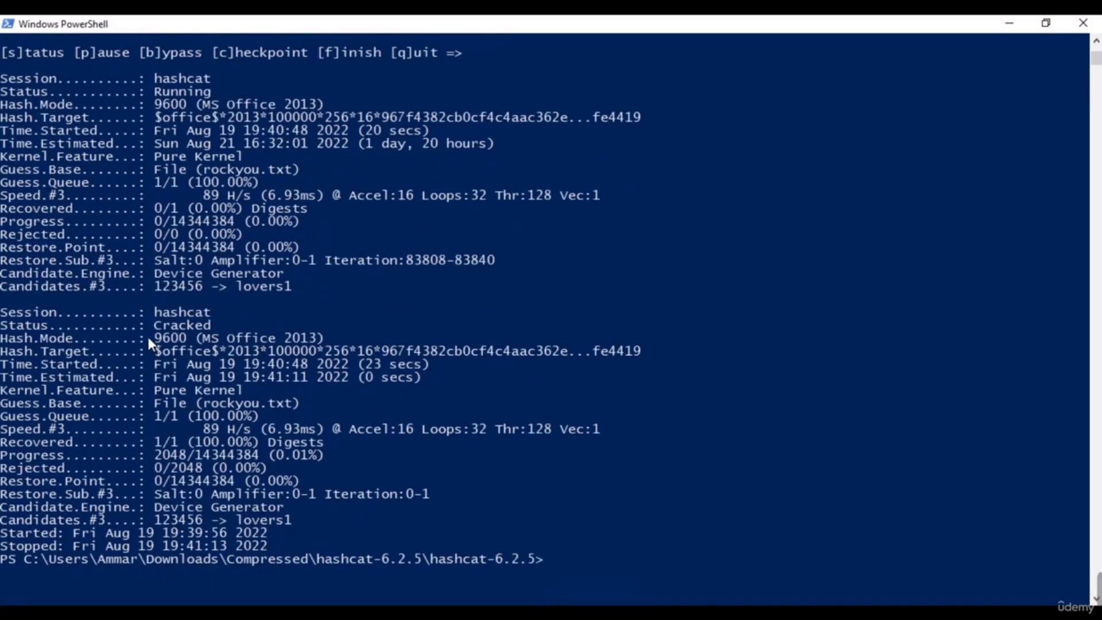
# Highlight the Cracked status line confirming the MS Office 2013 hash was recovered.
pyautogui.doubleClick(183, 325)
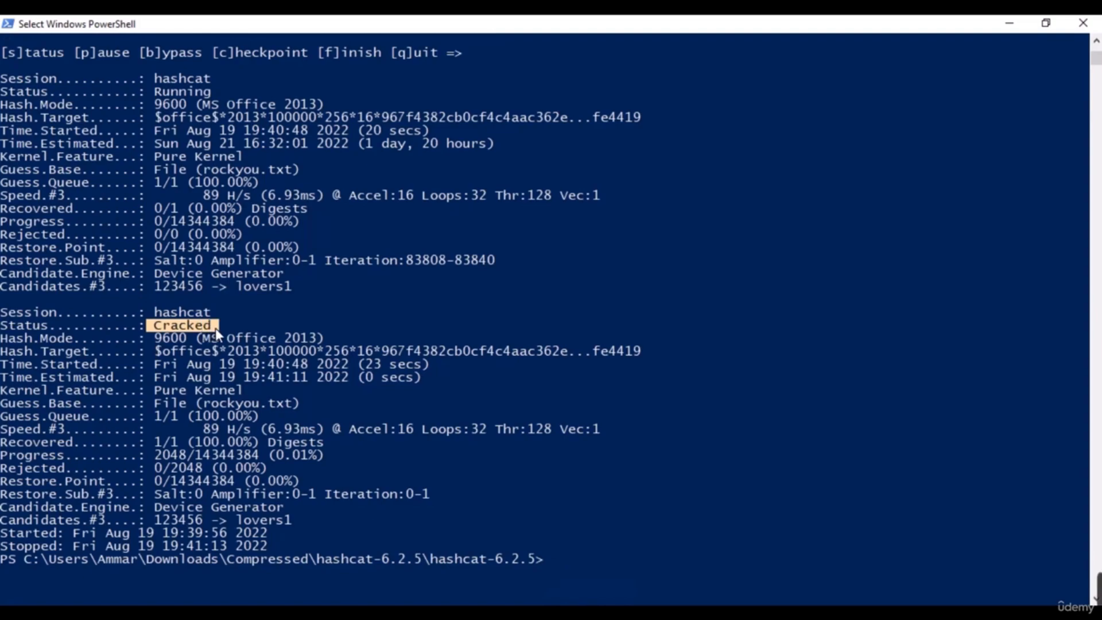
pyautogui.moveTo(584, 420)
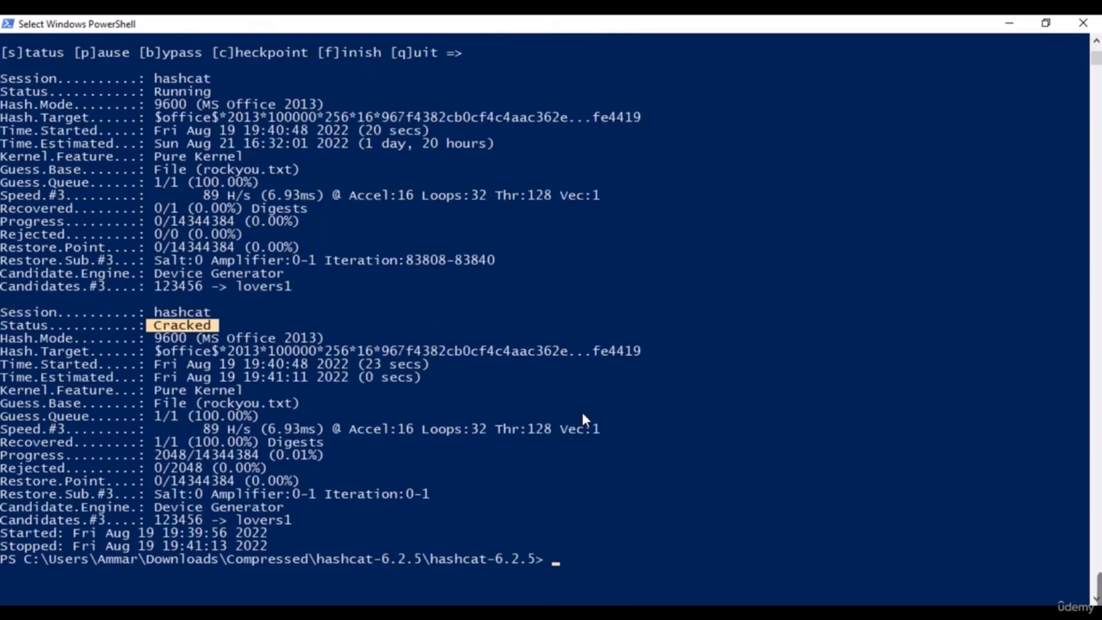
pyautogui.moveTo(1047, 23)
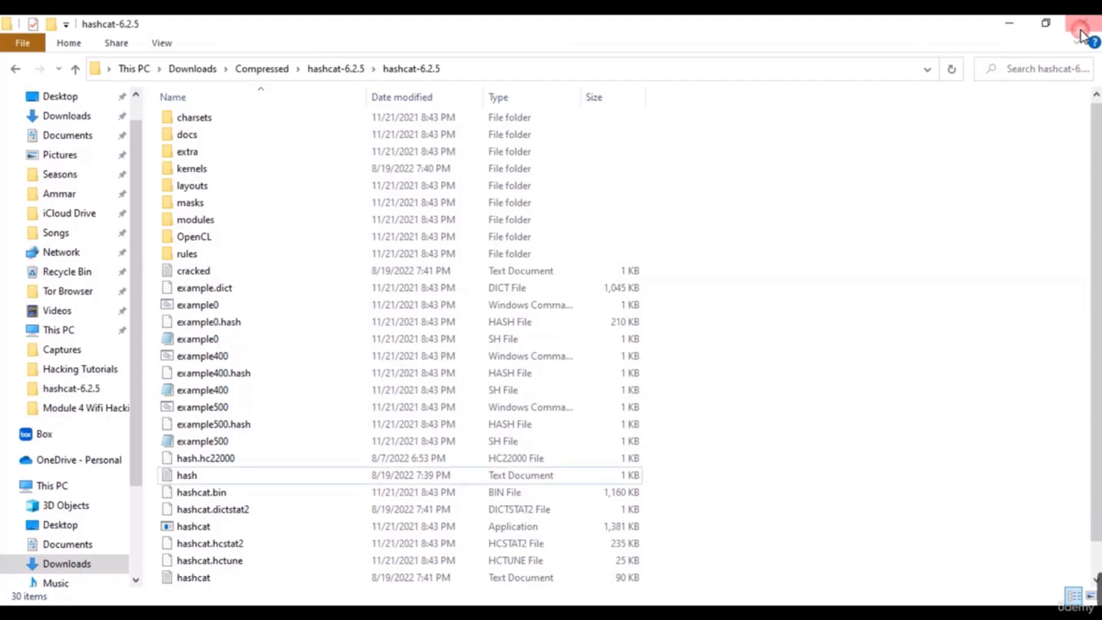
pyautogui.moveTo(255, 274)
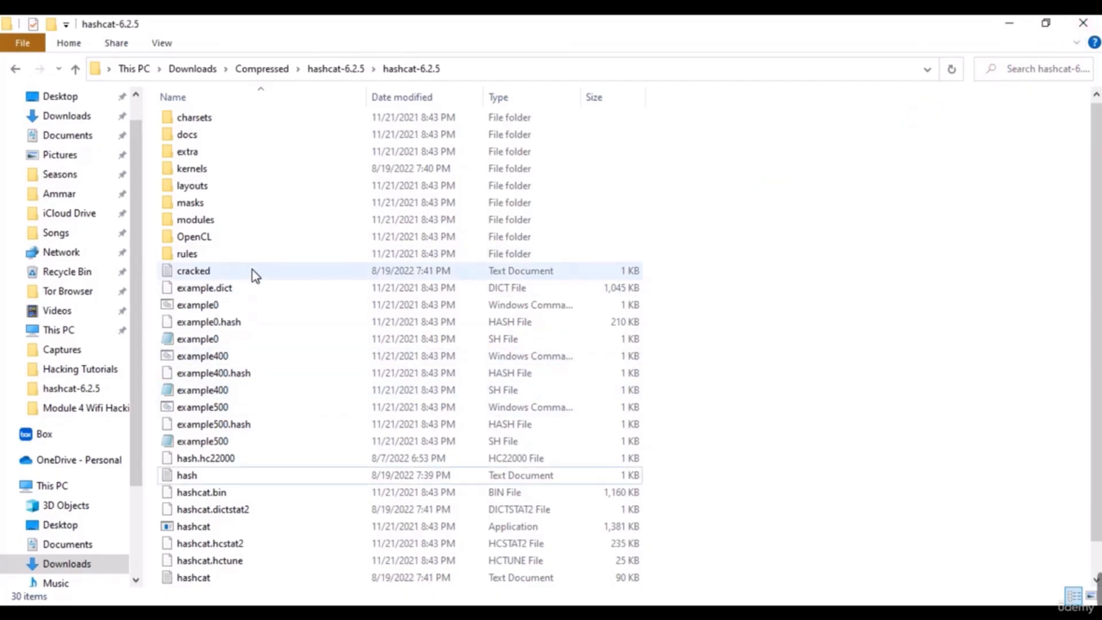
pyautogui.doubleClick(193, 270)
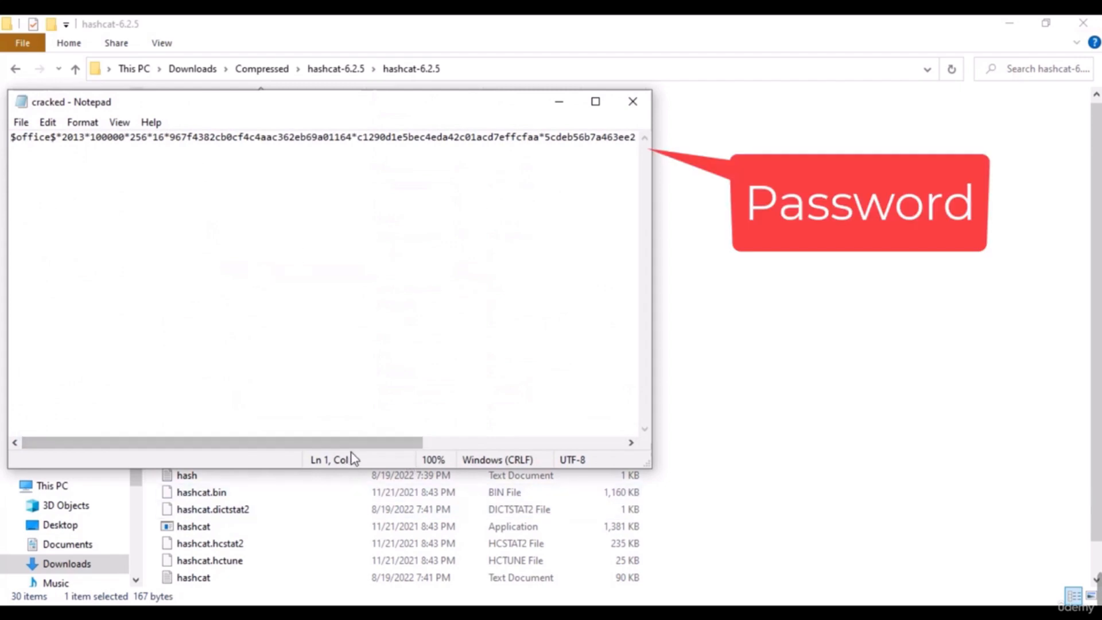
pyautogui.hscroll(3)
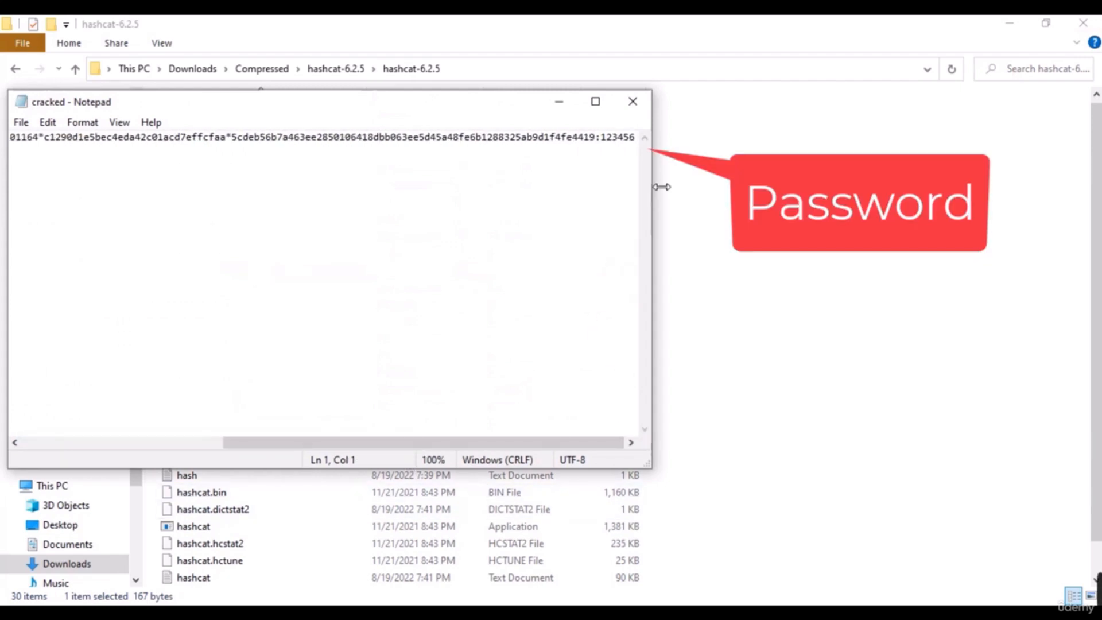